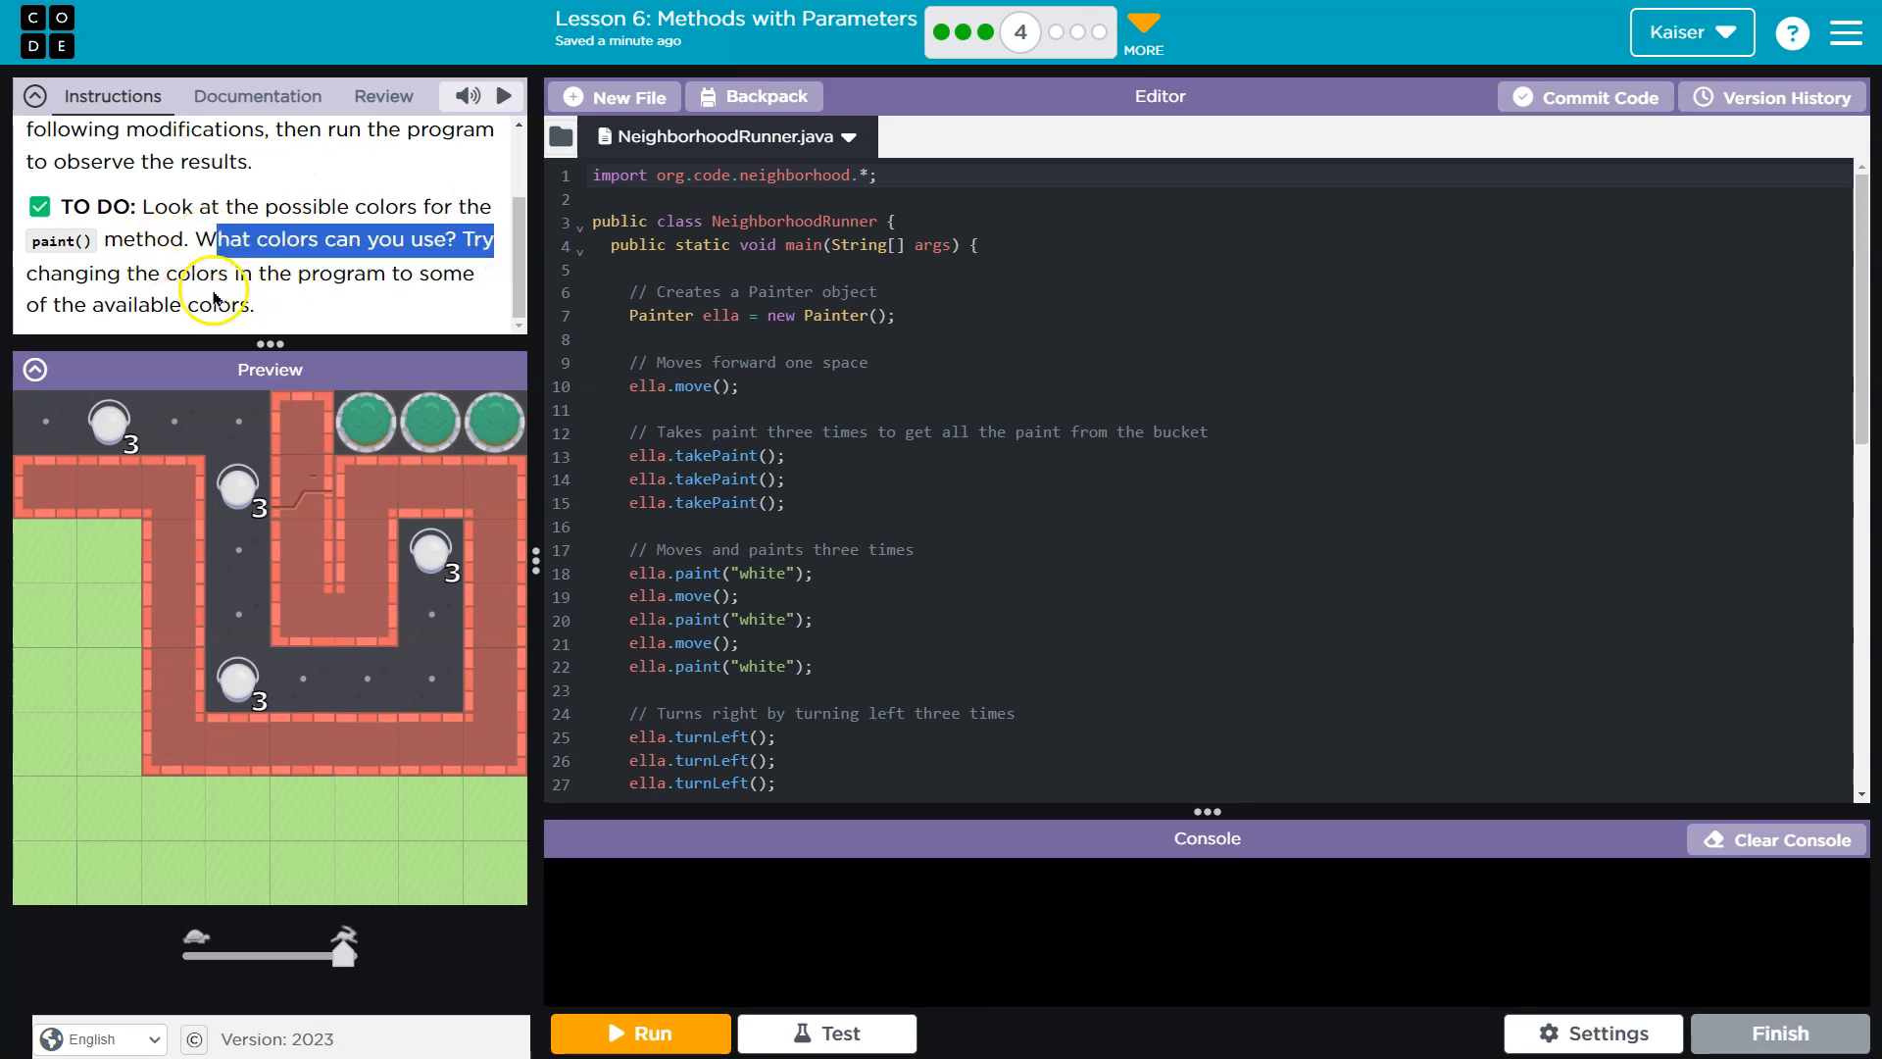
mouse_move(509, 288)
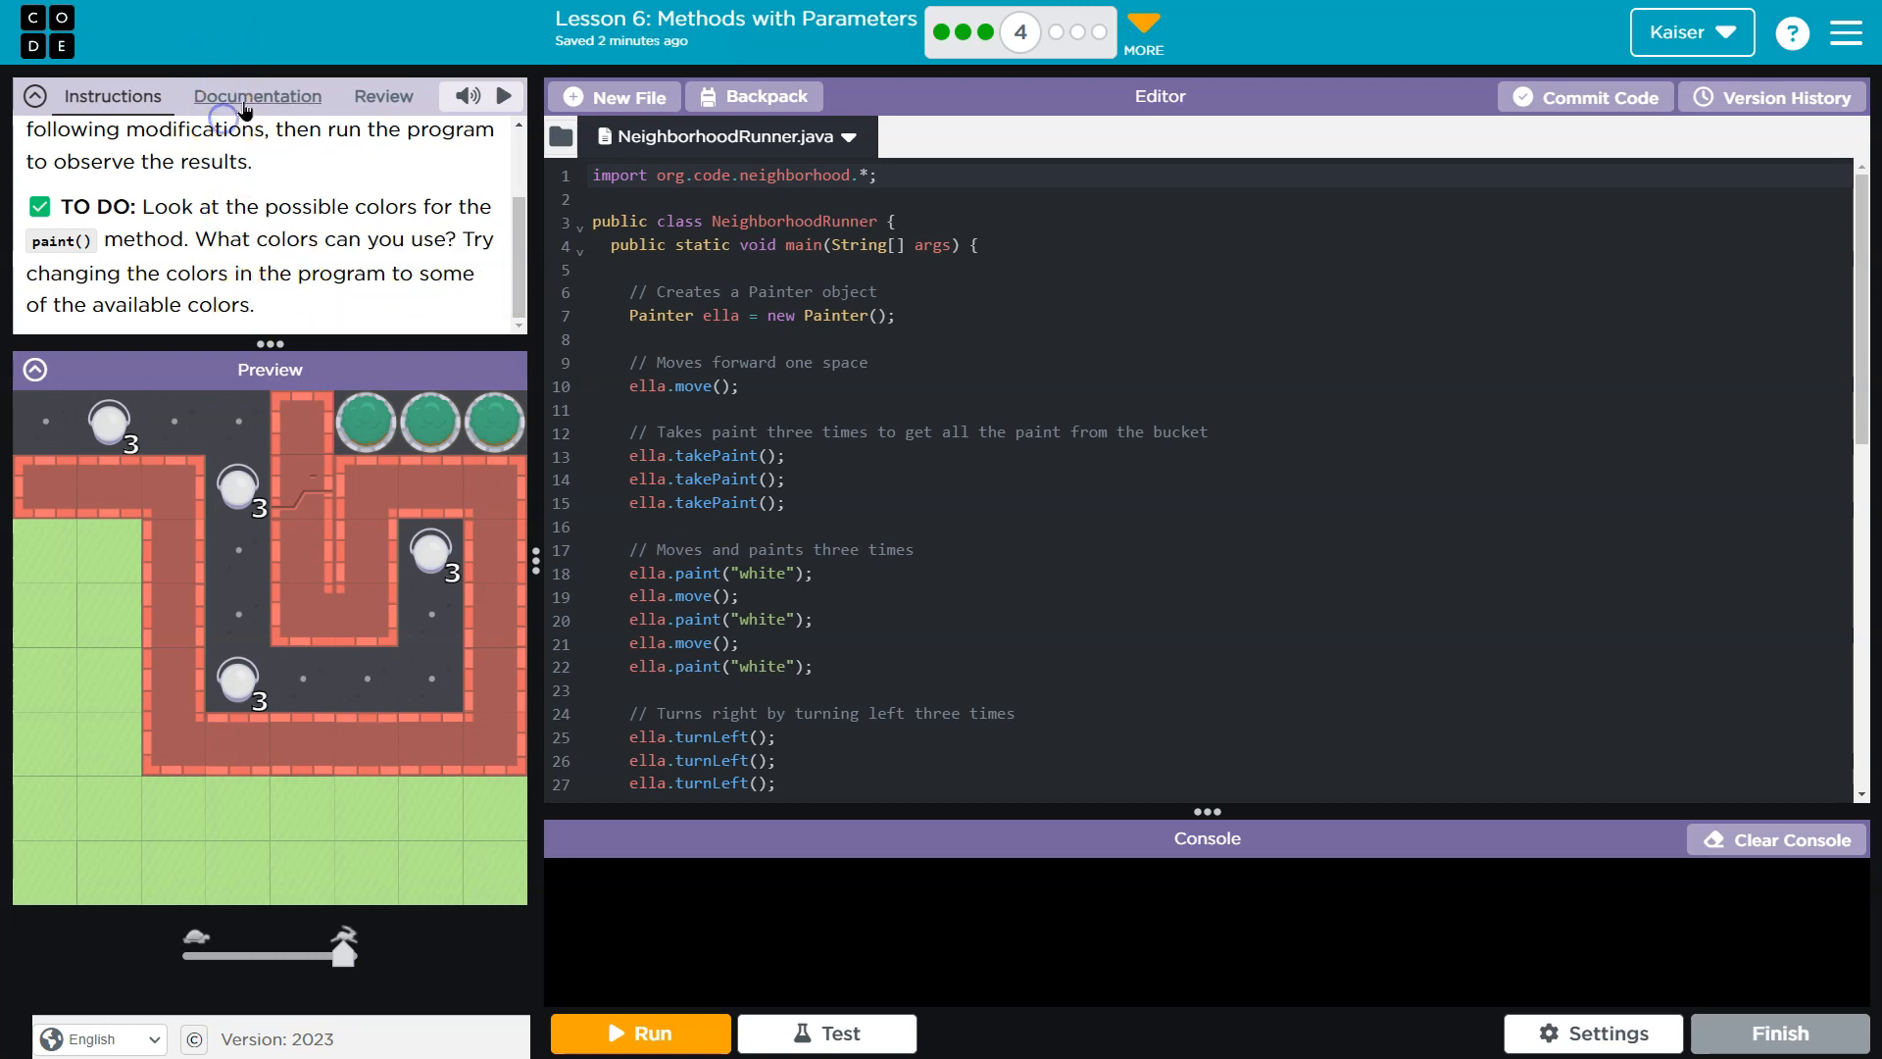
mouse_move(166, 268)
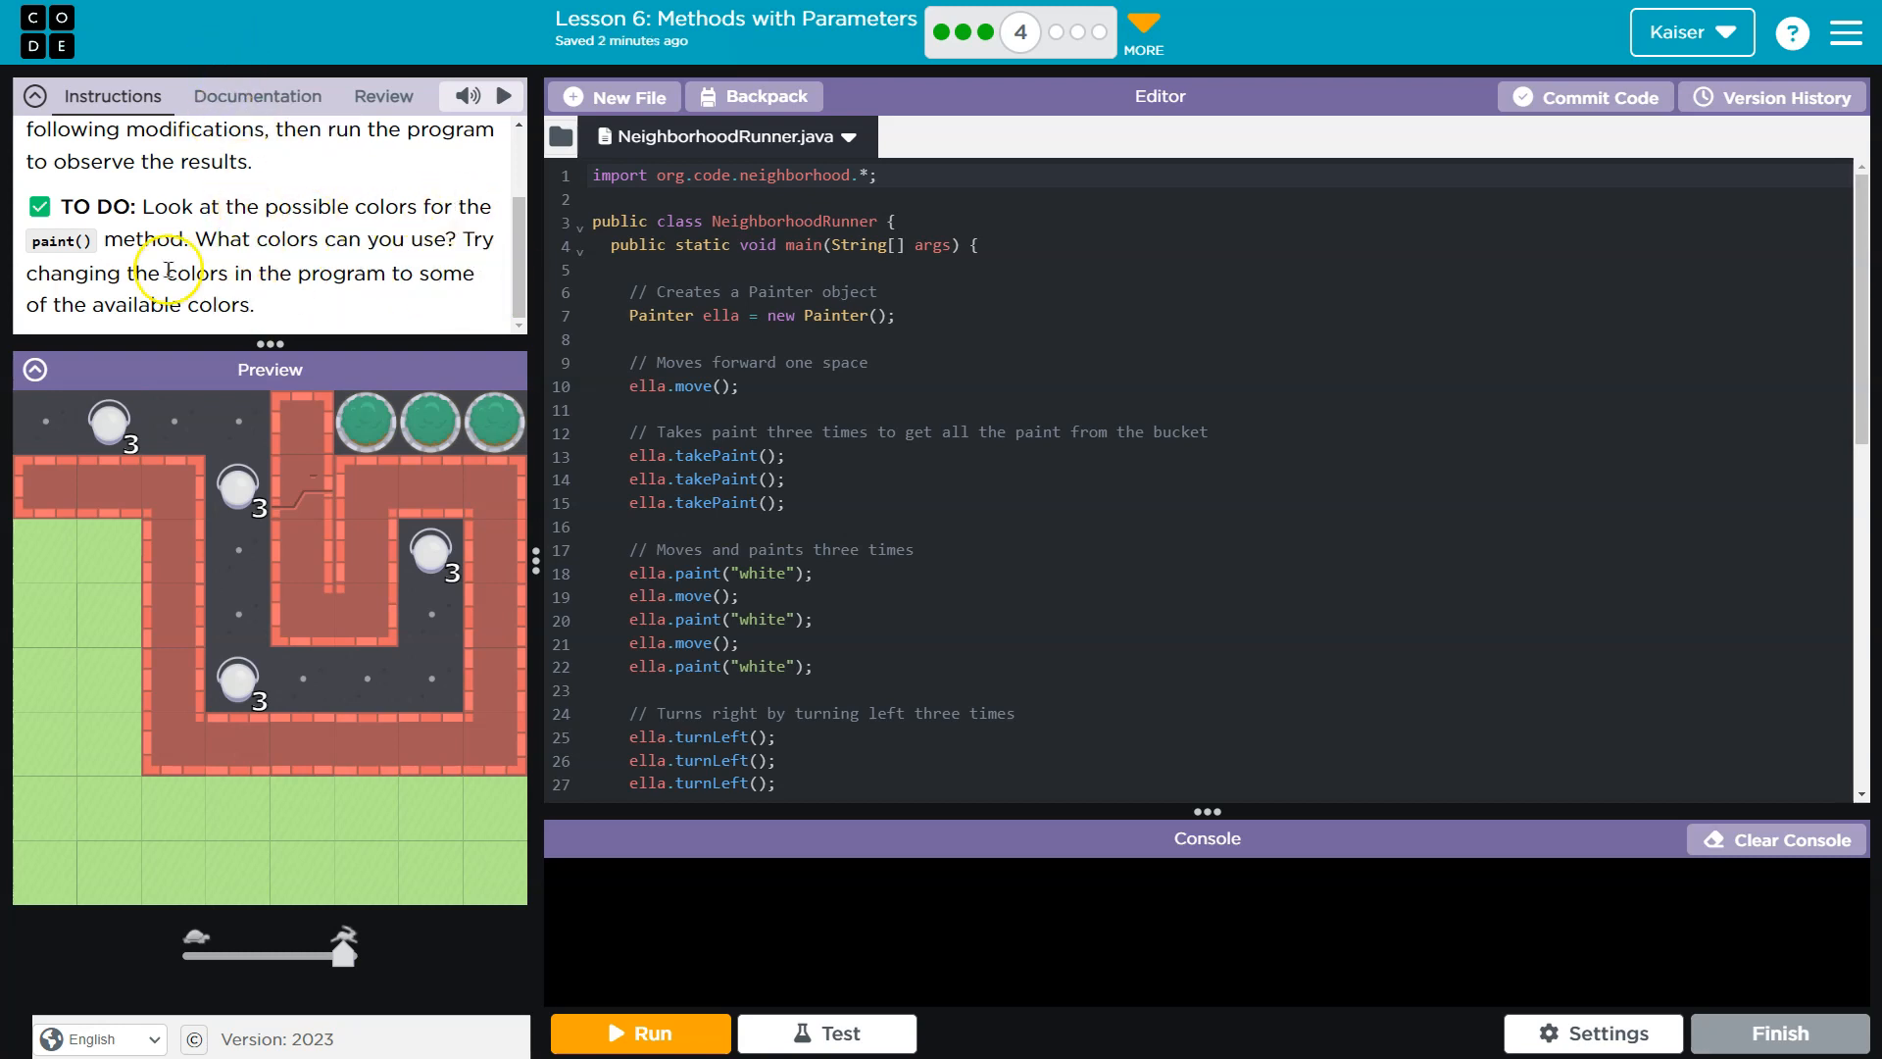
Show the lesson's reference Documentation panel beside the paint-colour TO DO instructions
left_click(257, 97)
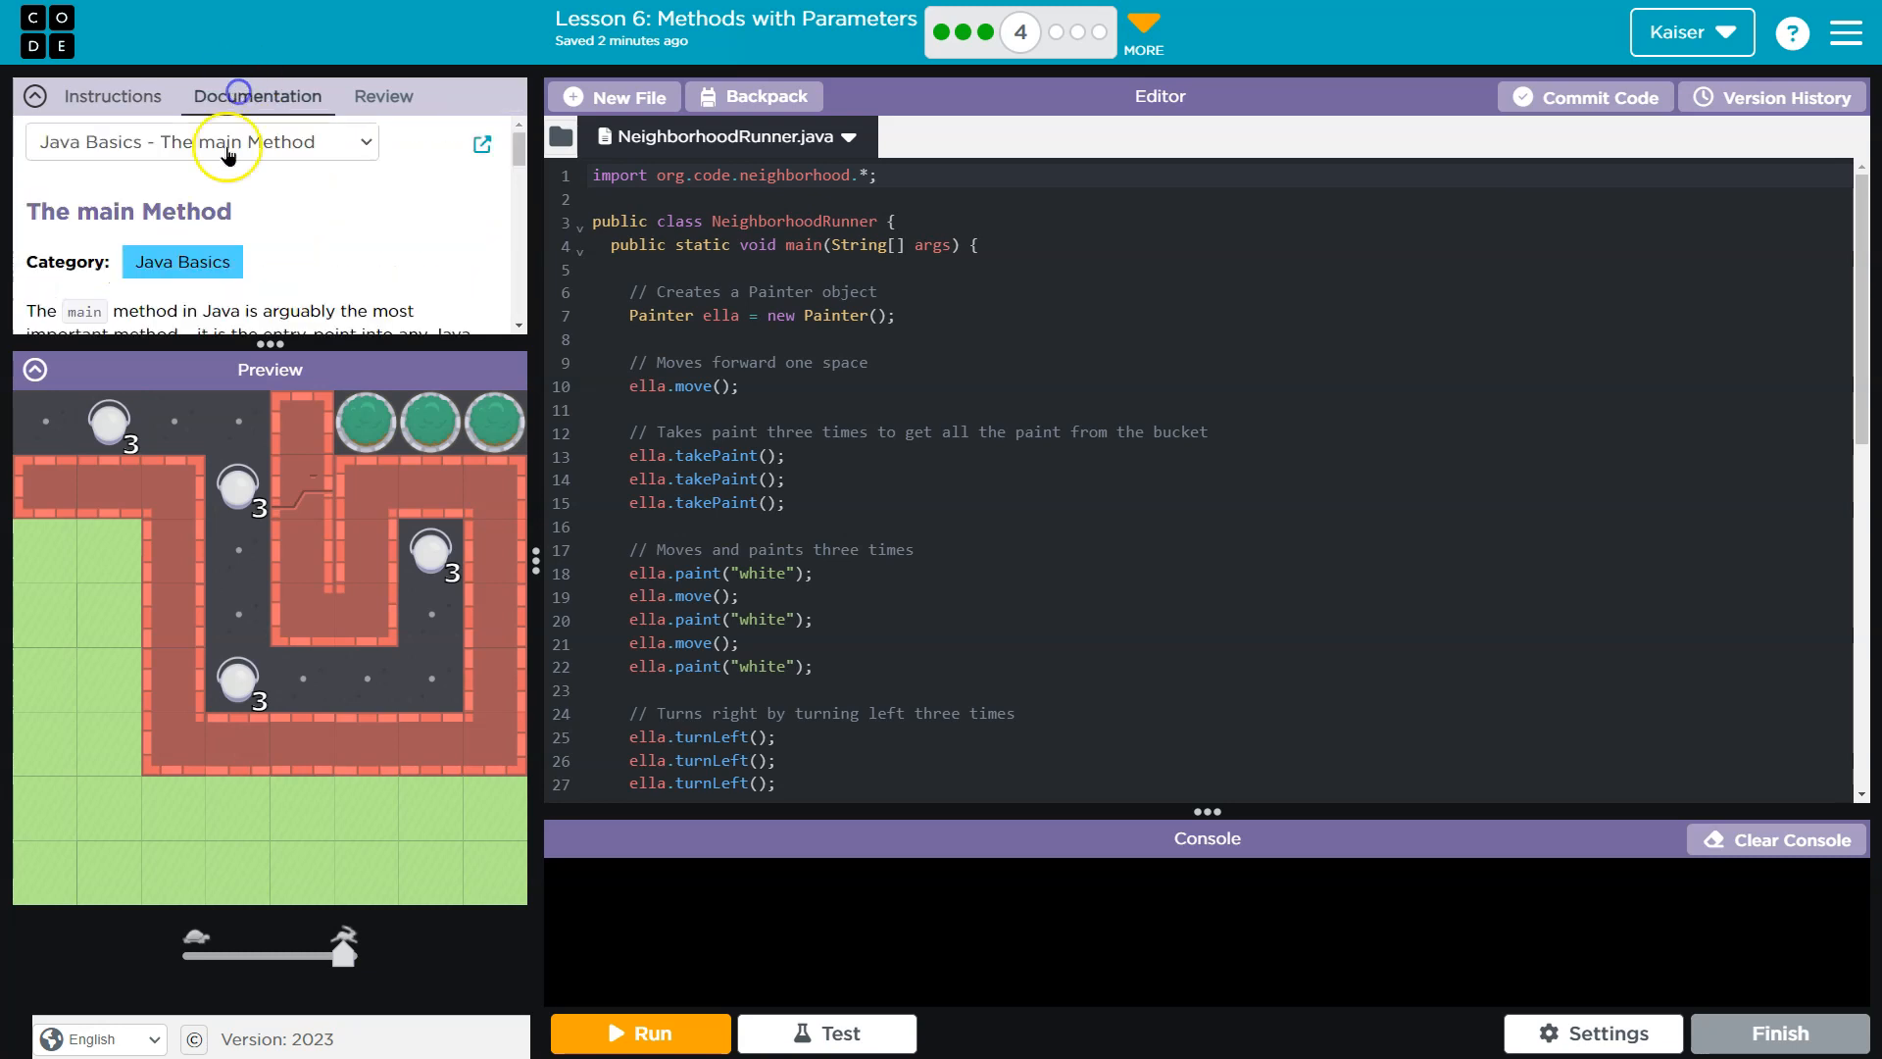
In the full Painter reference page, find the .paint entry and reach its Color Options table
left_click(227, 141)
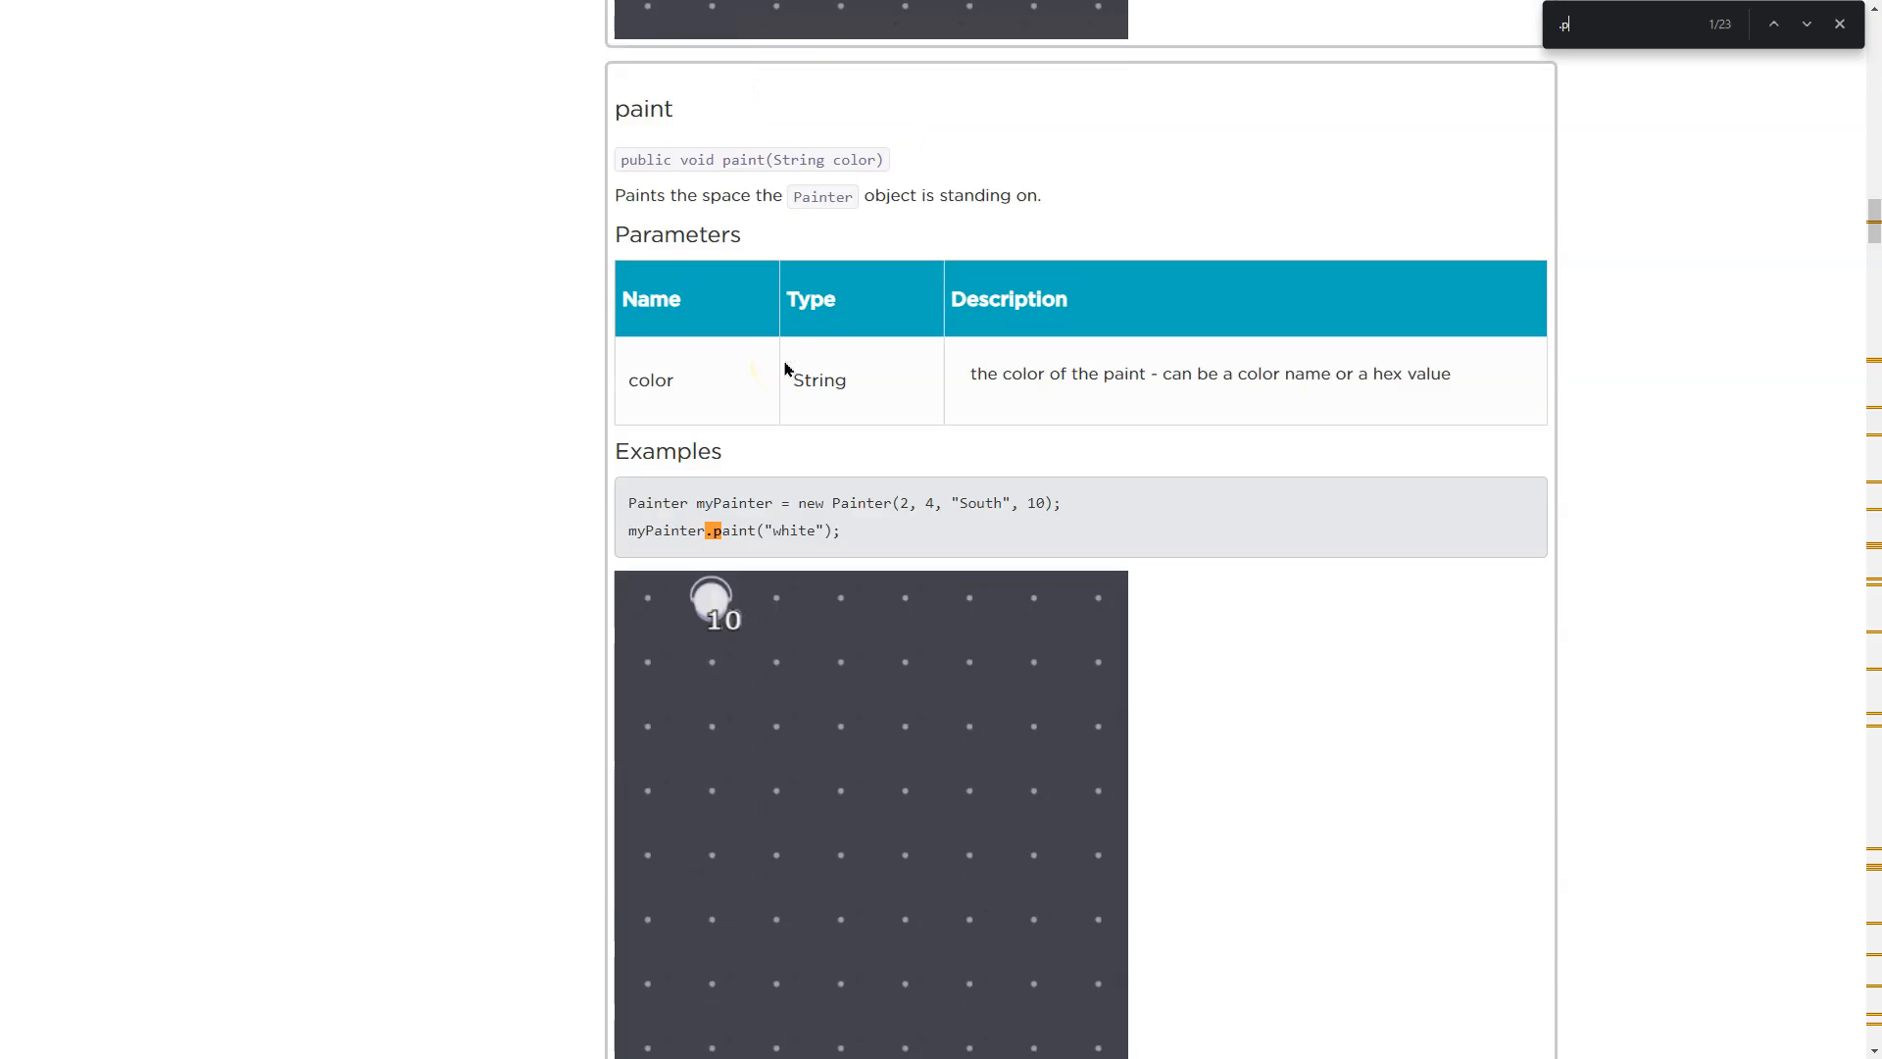
type("aint")
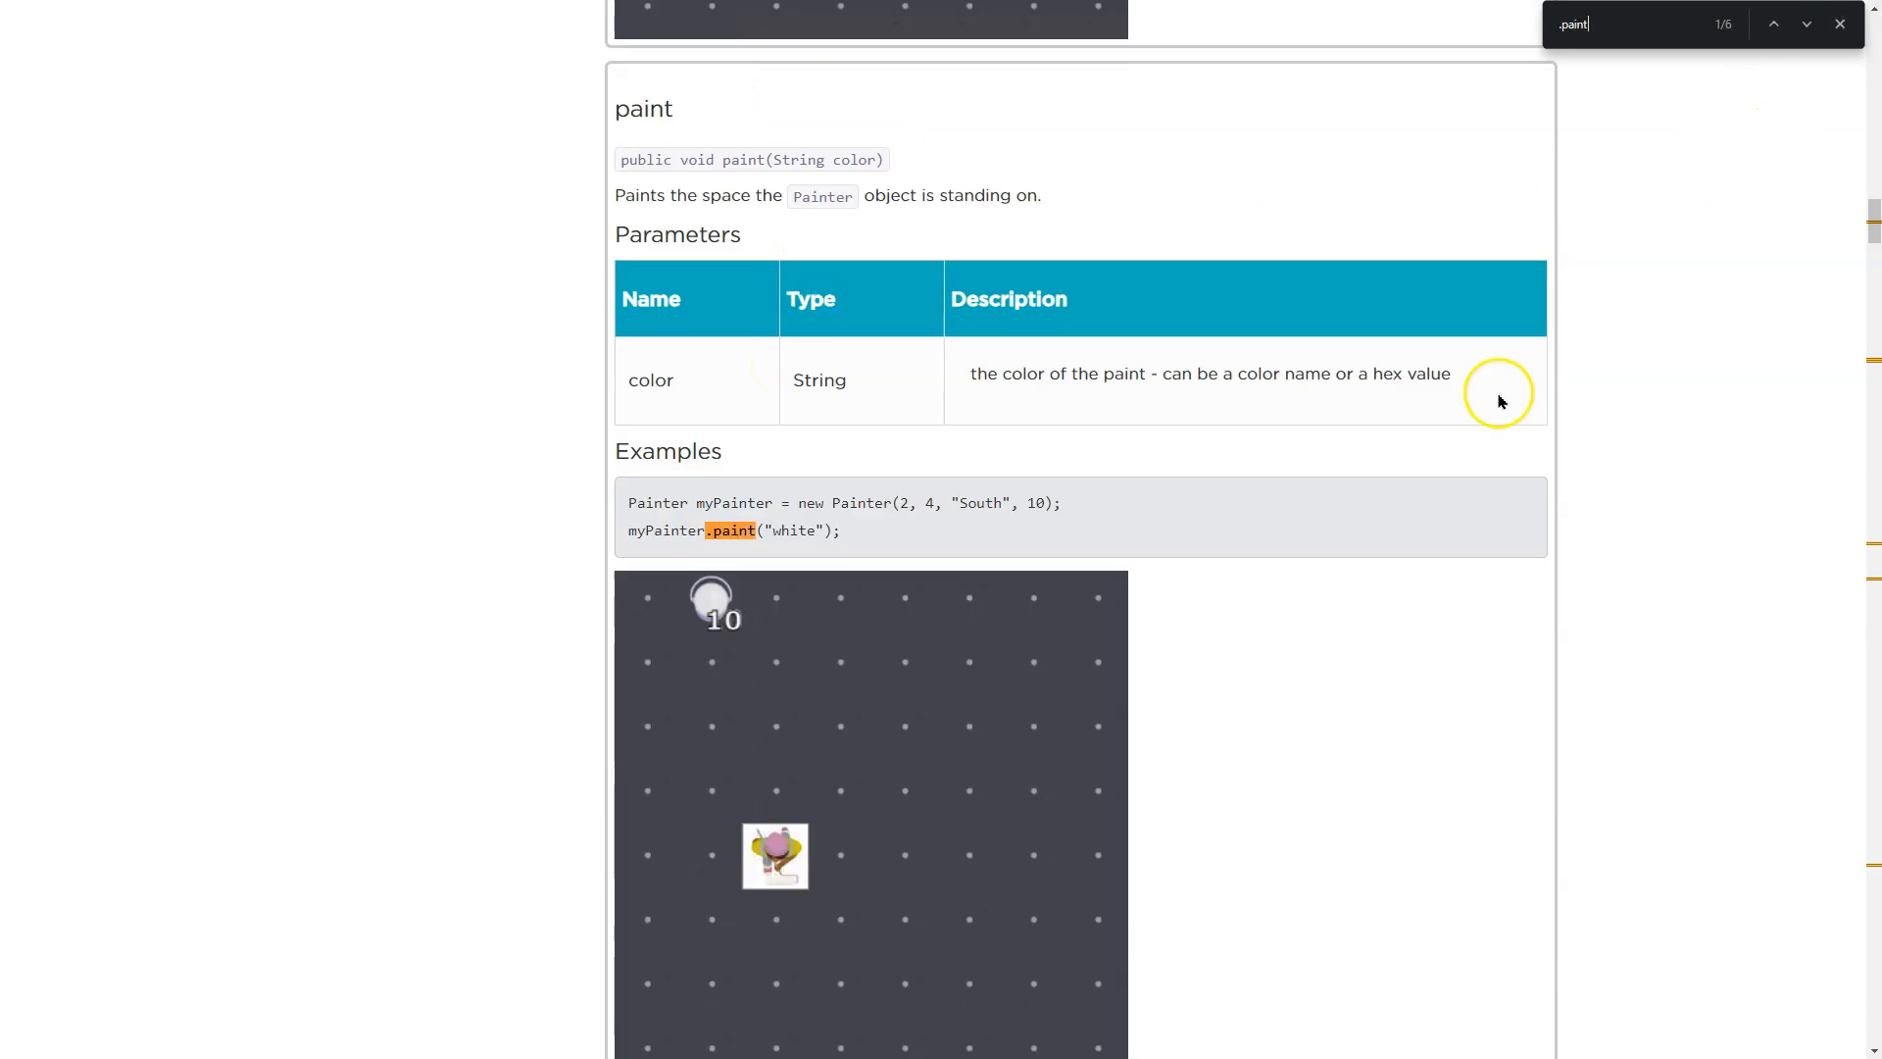
scroll("down", 3)
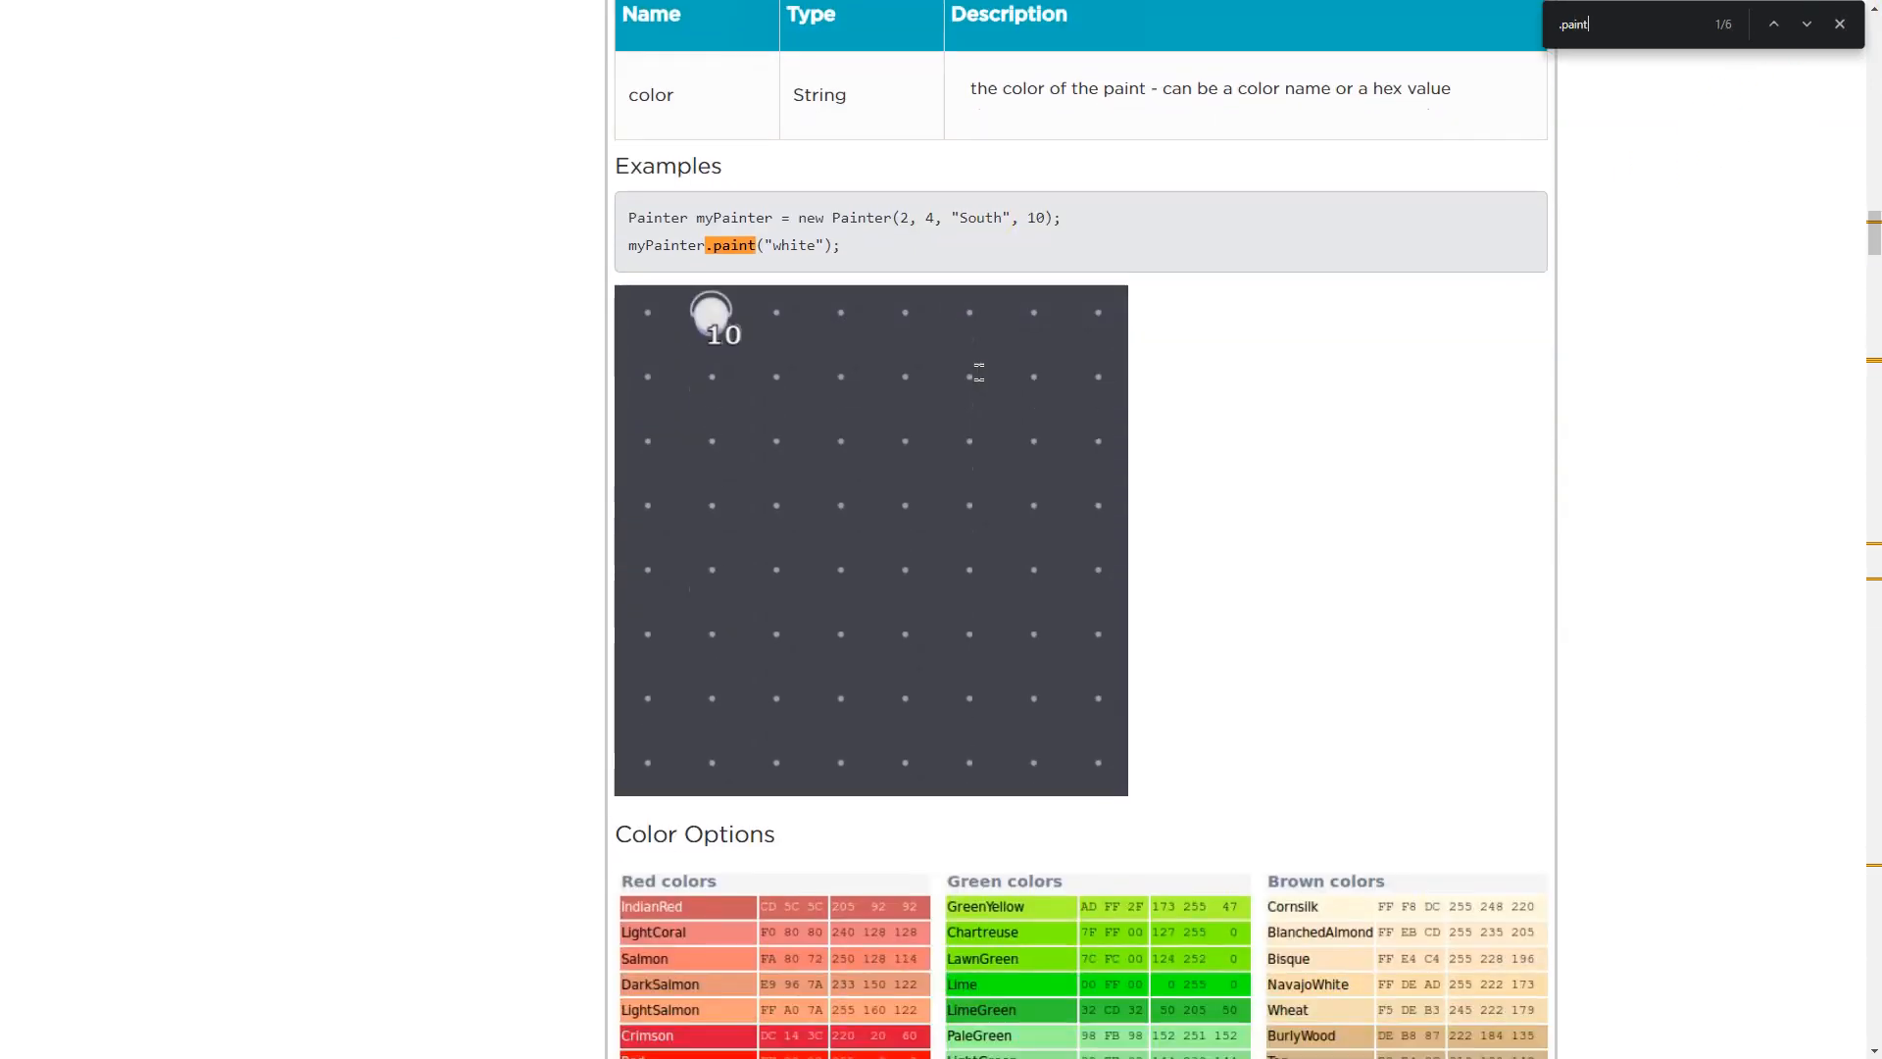
scroll("down", 3)
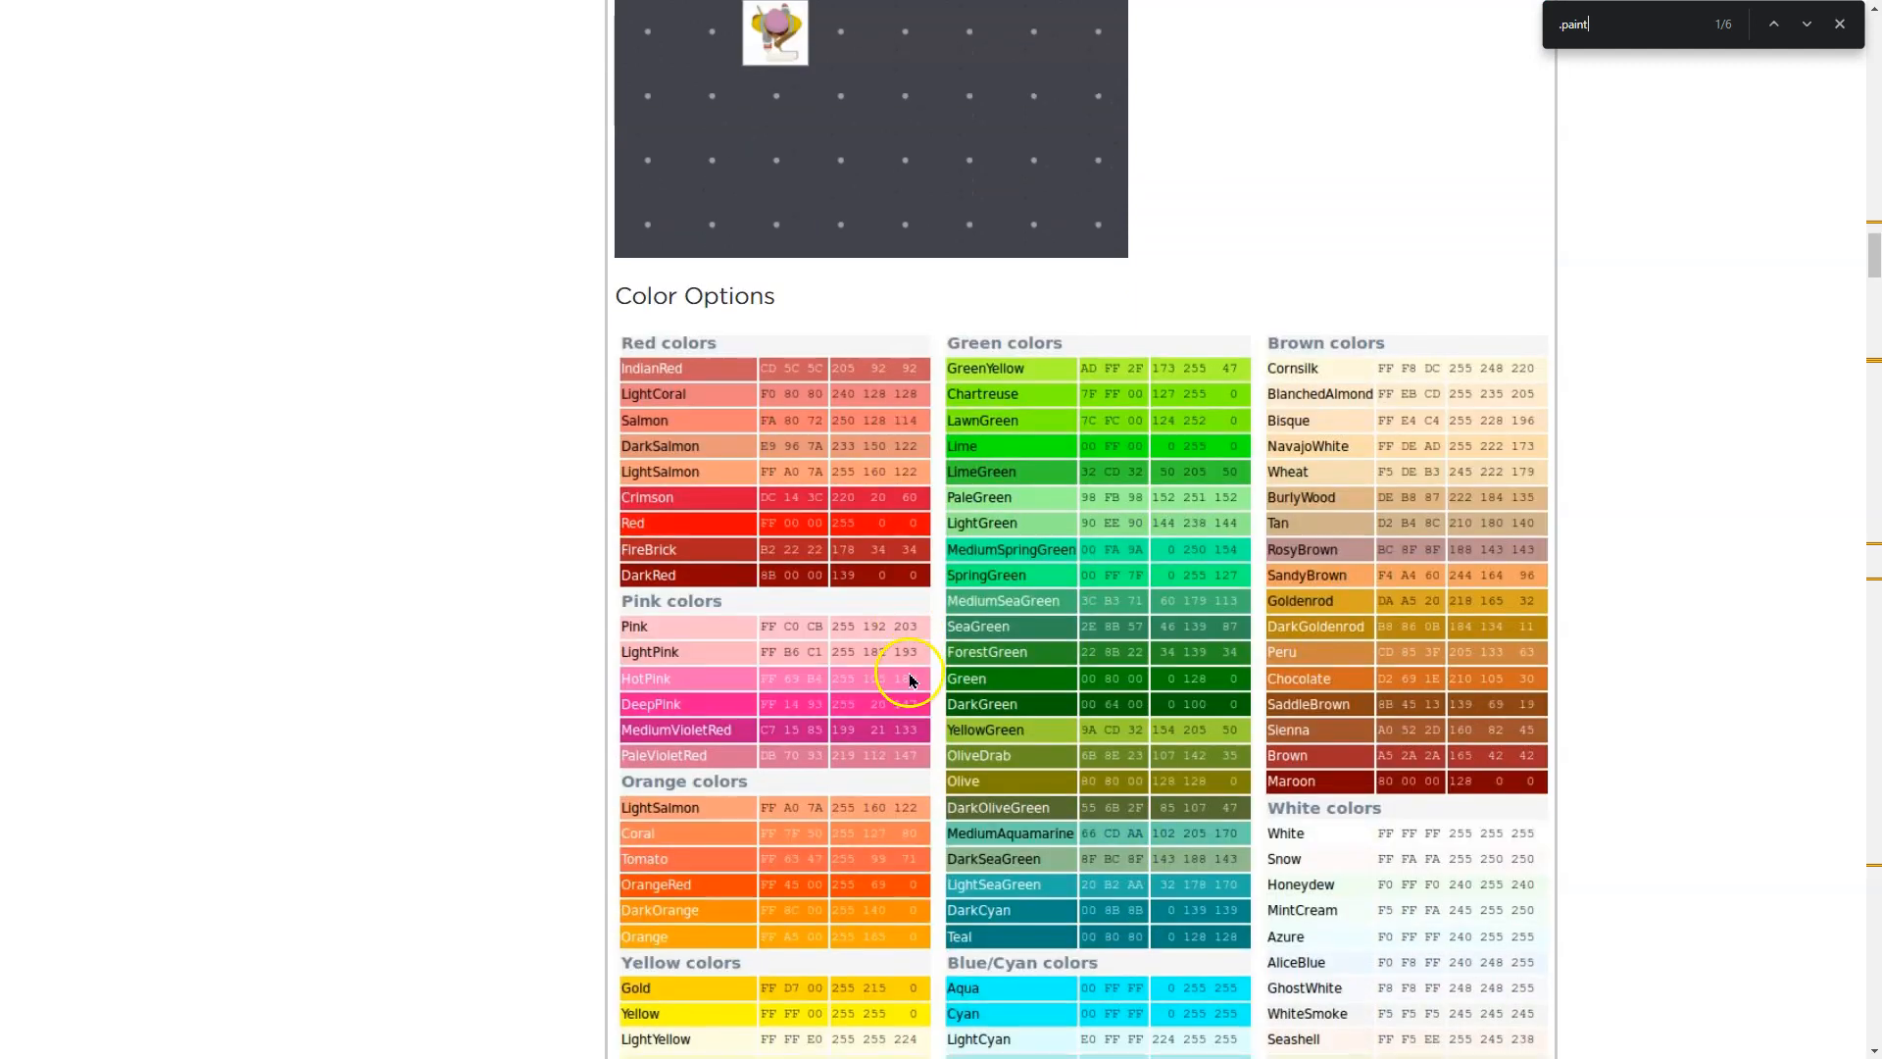
scroll("down", 3)
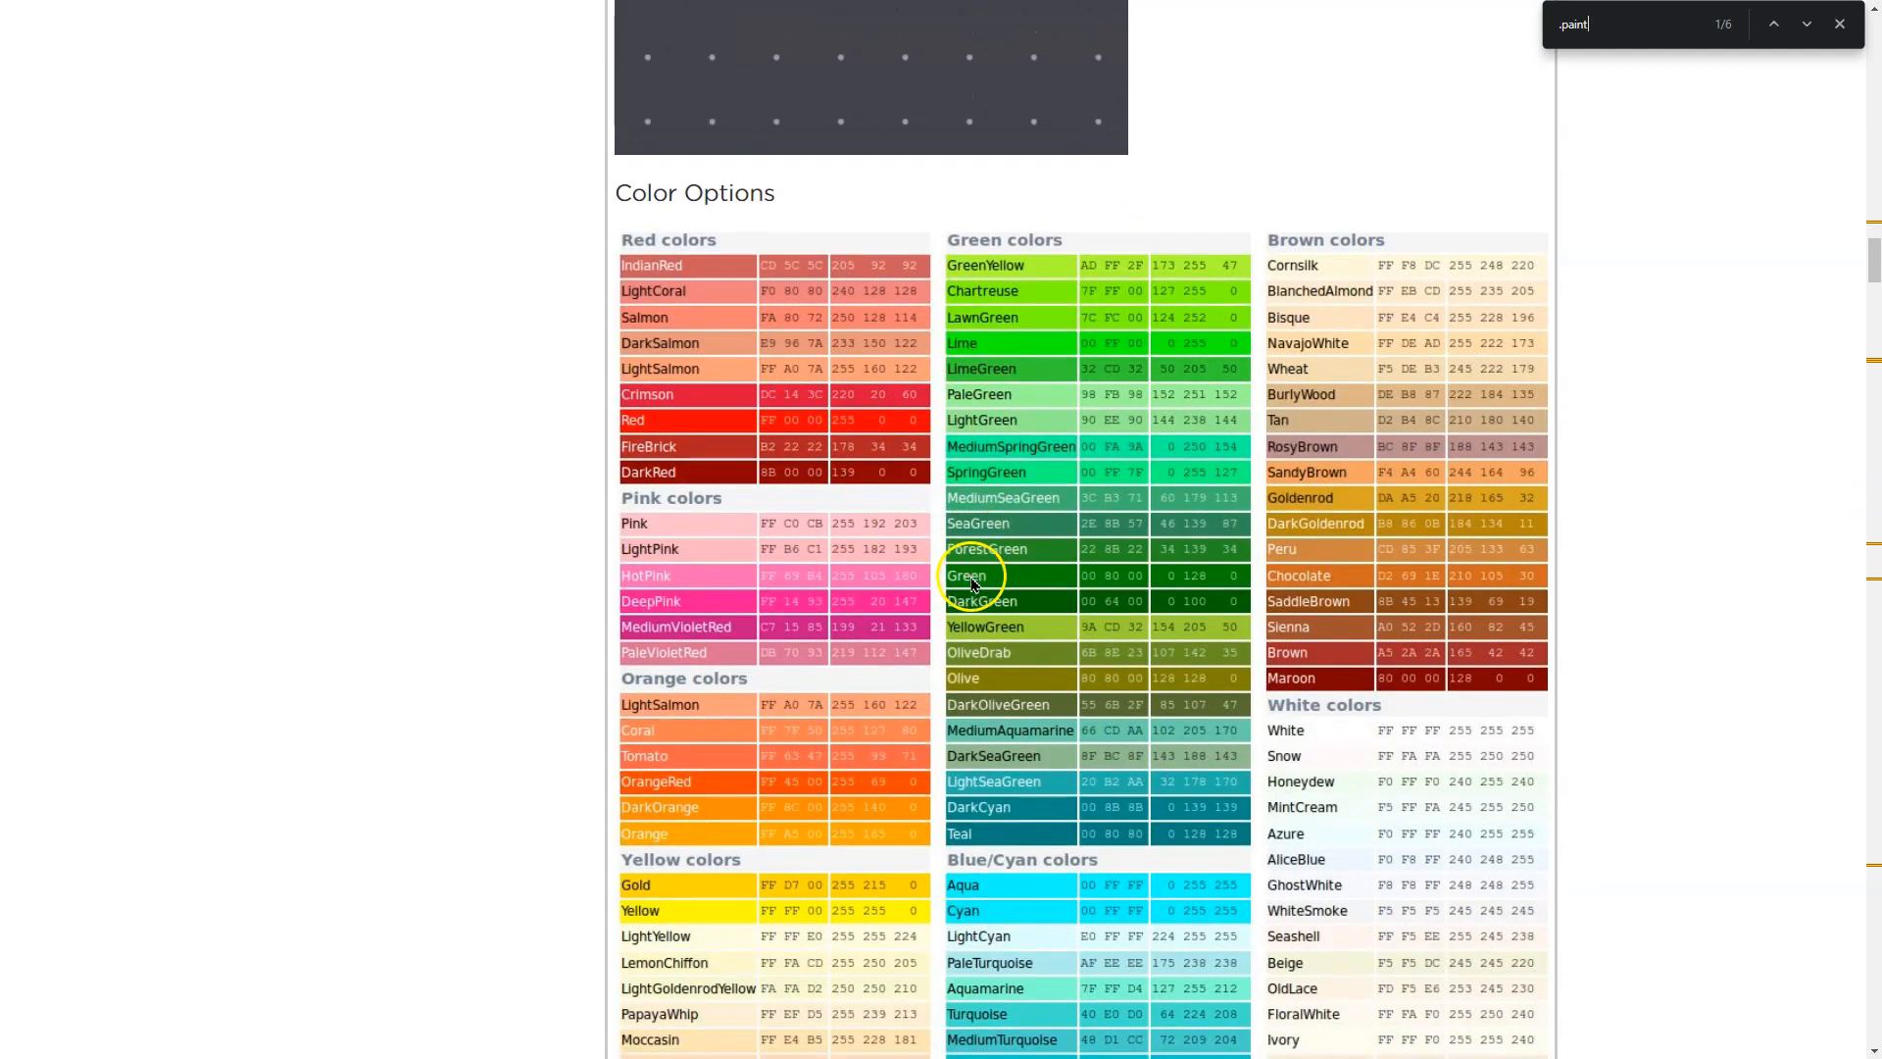
mouse_move(984, 394)
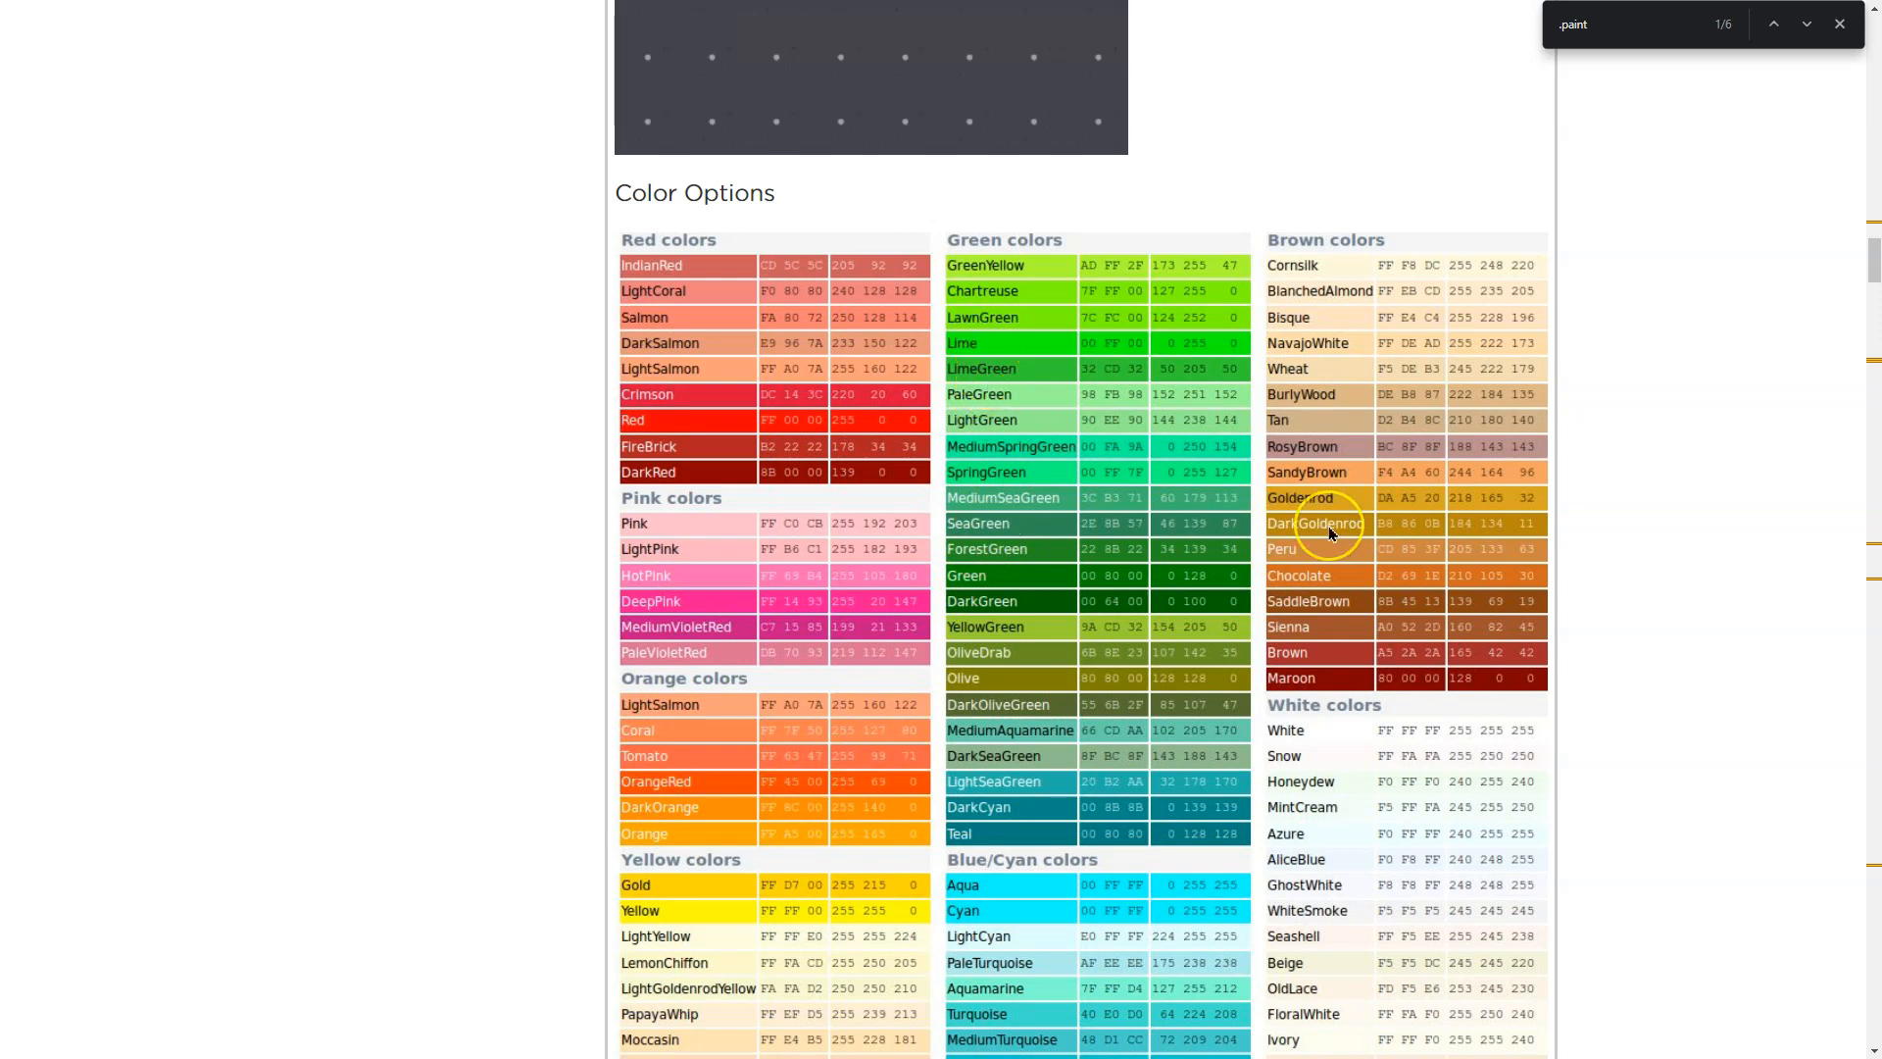
scroll("down", 3)
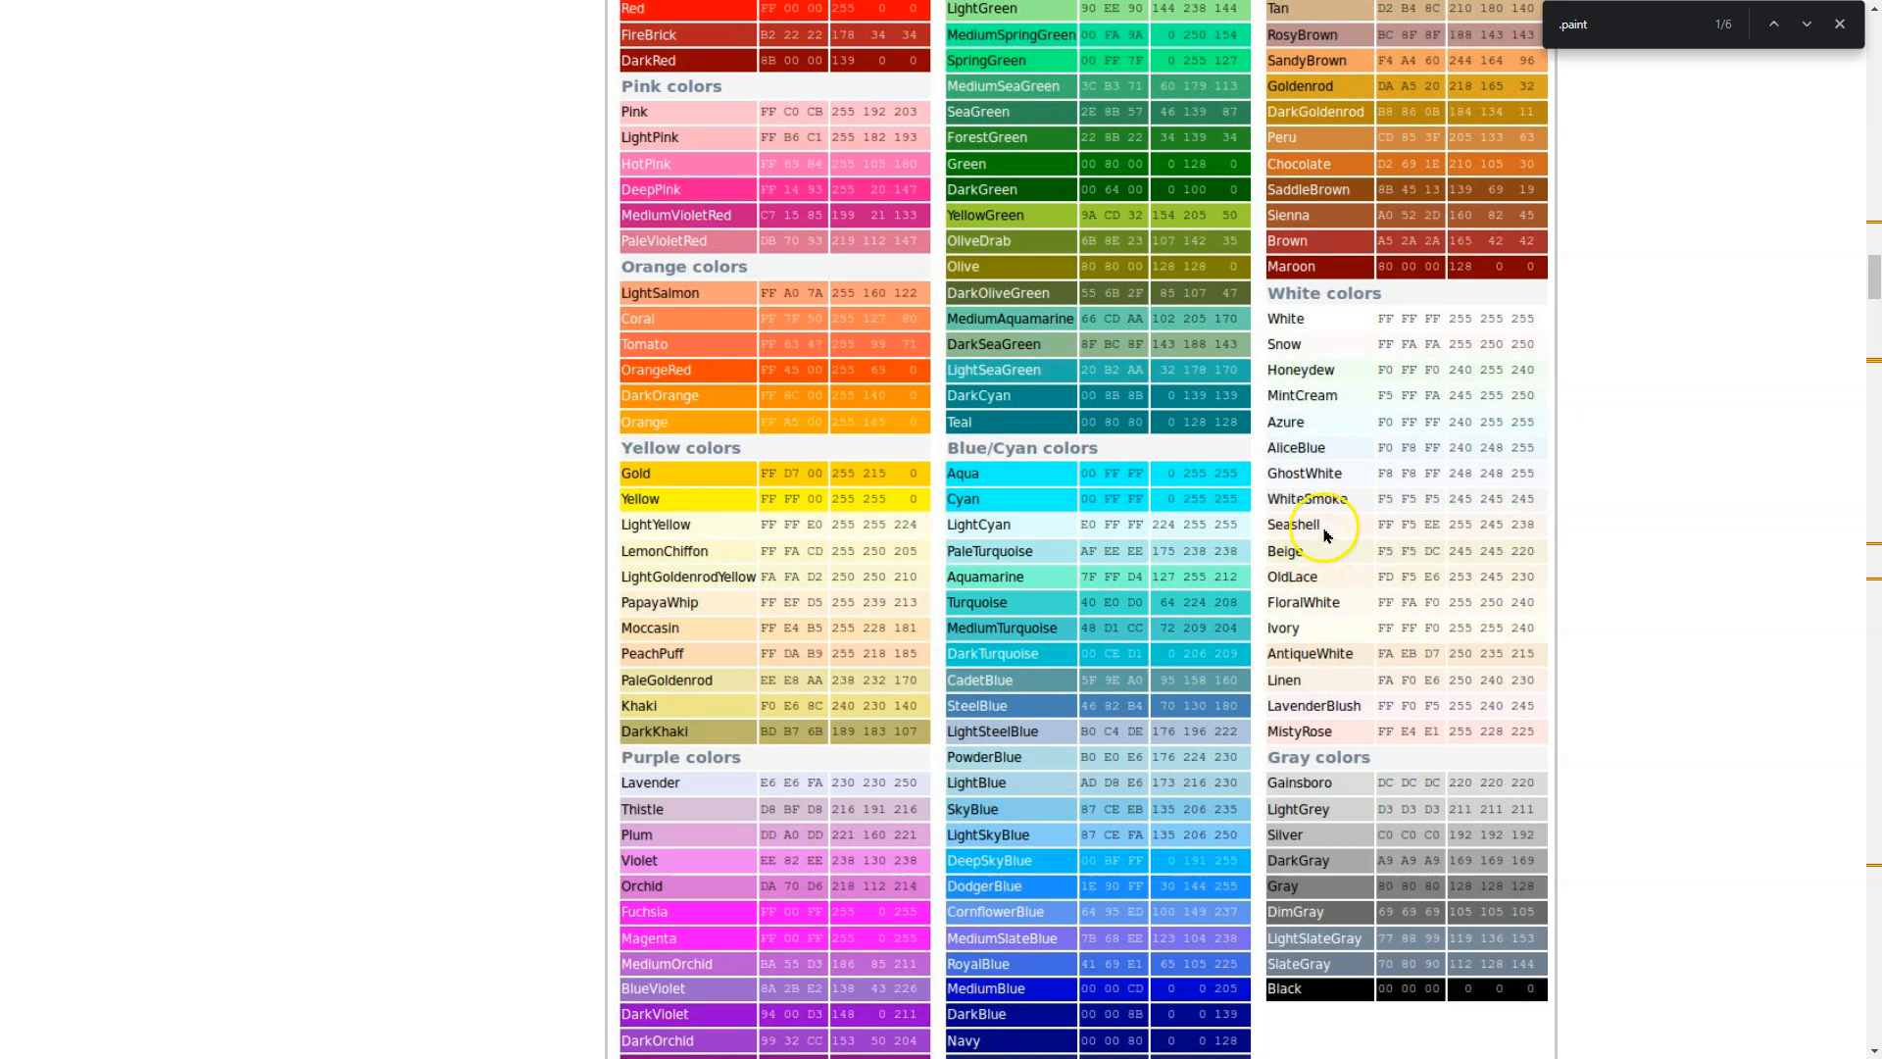
mouse_move(1255, 602)
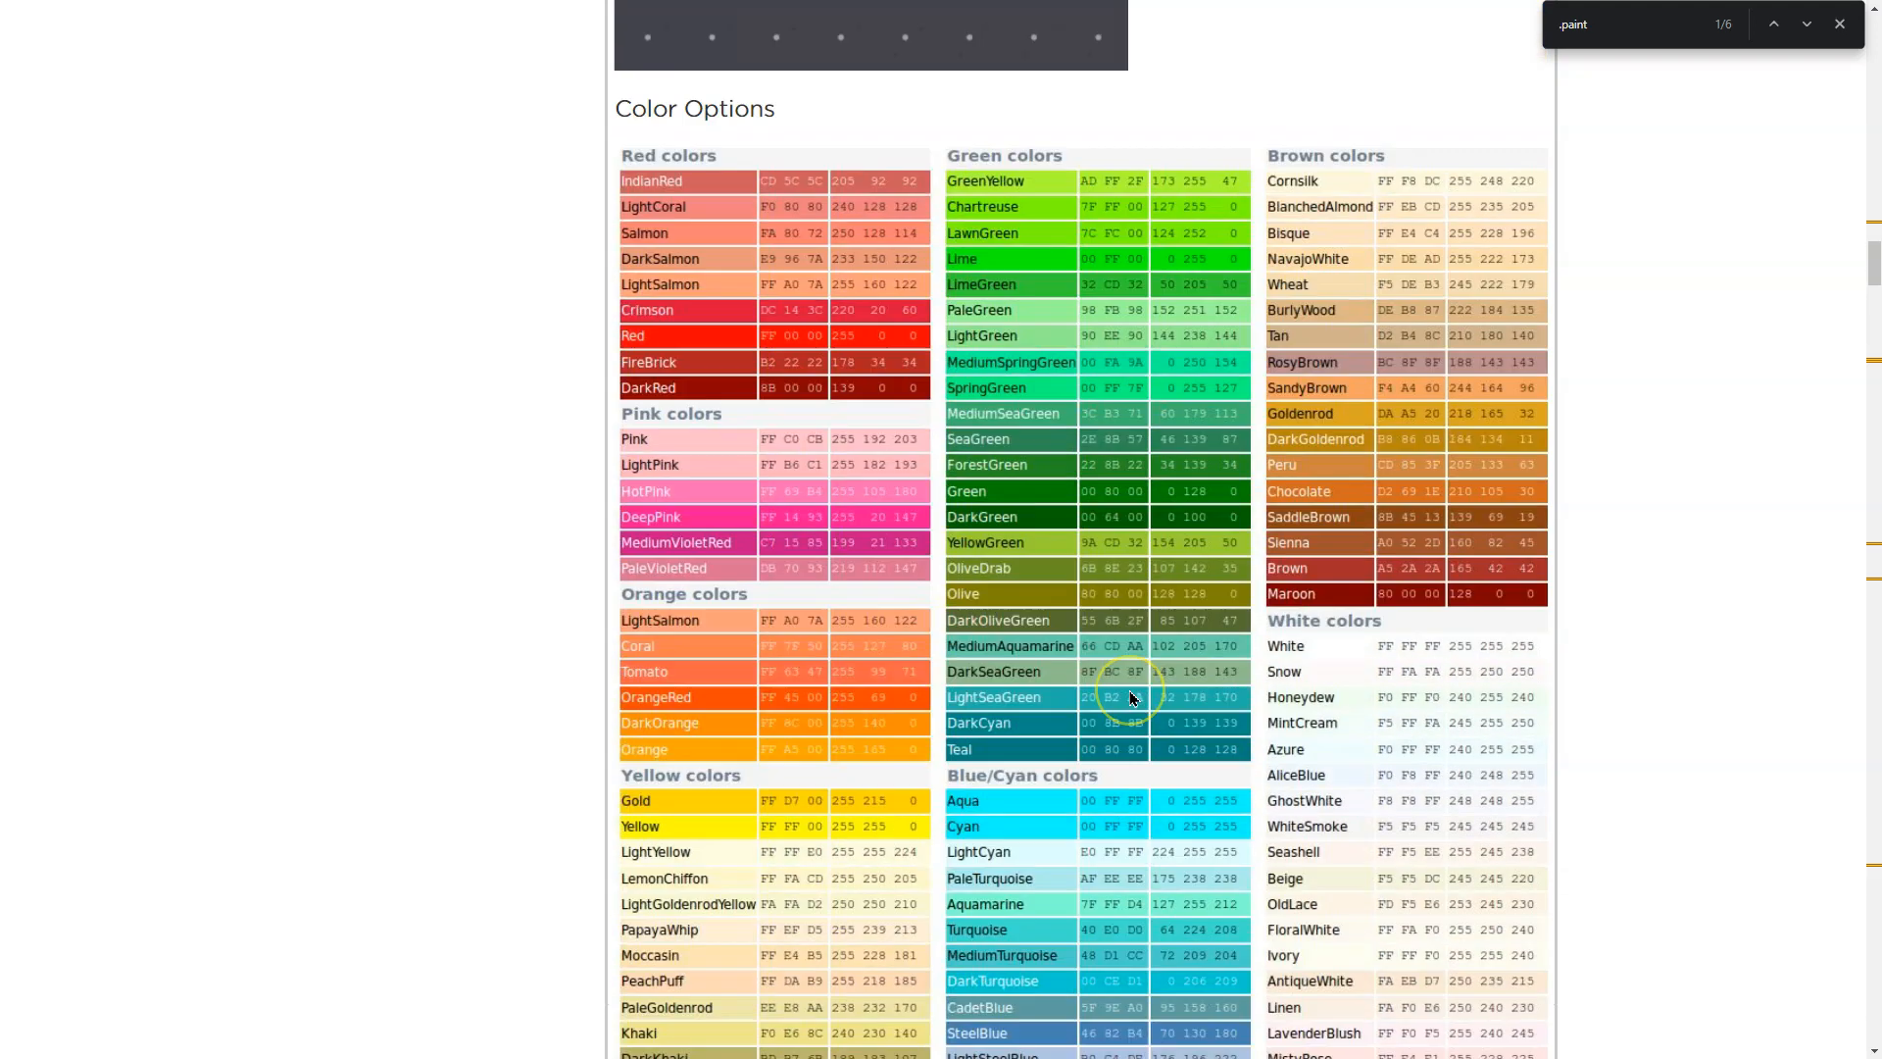
scroll("down", 3)
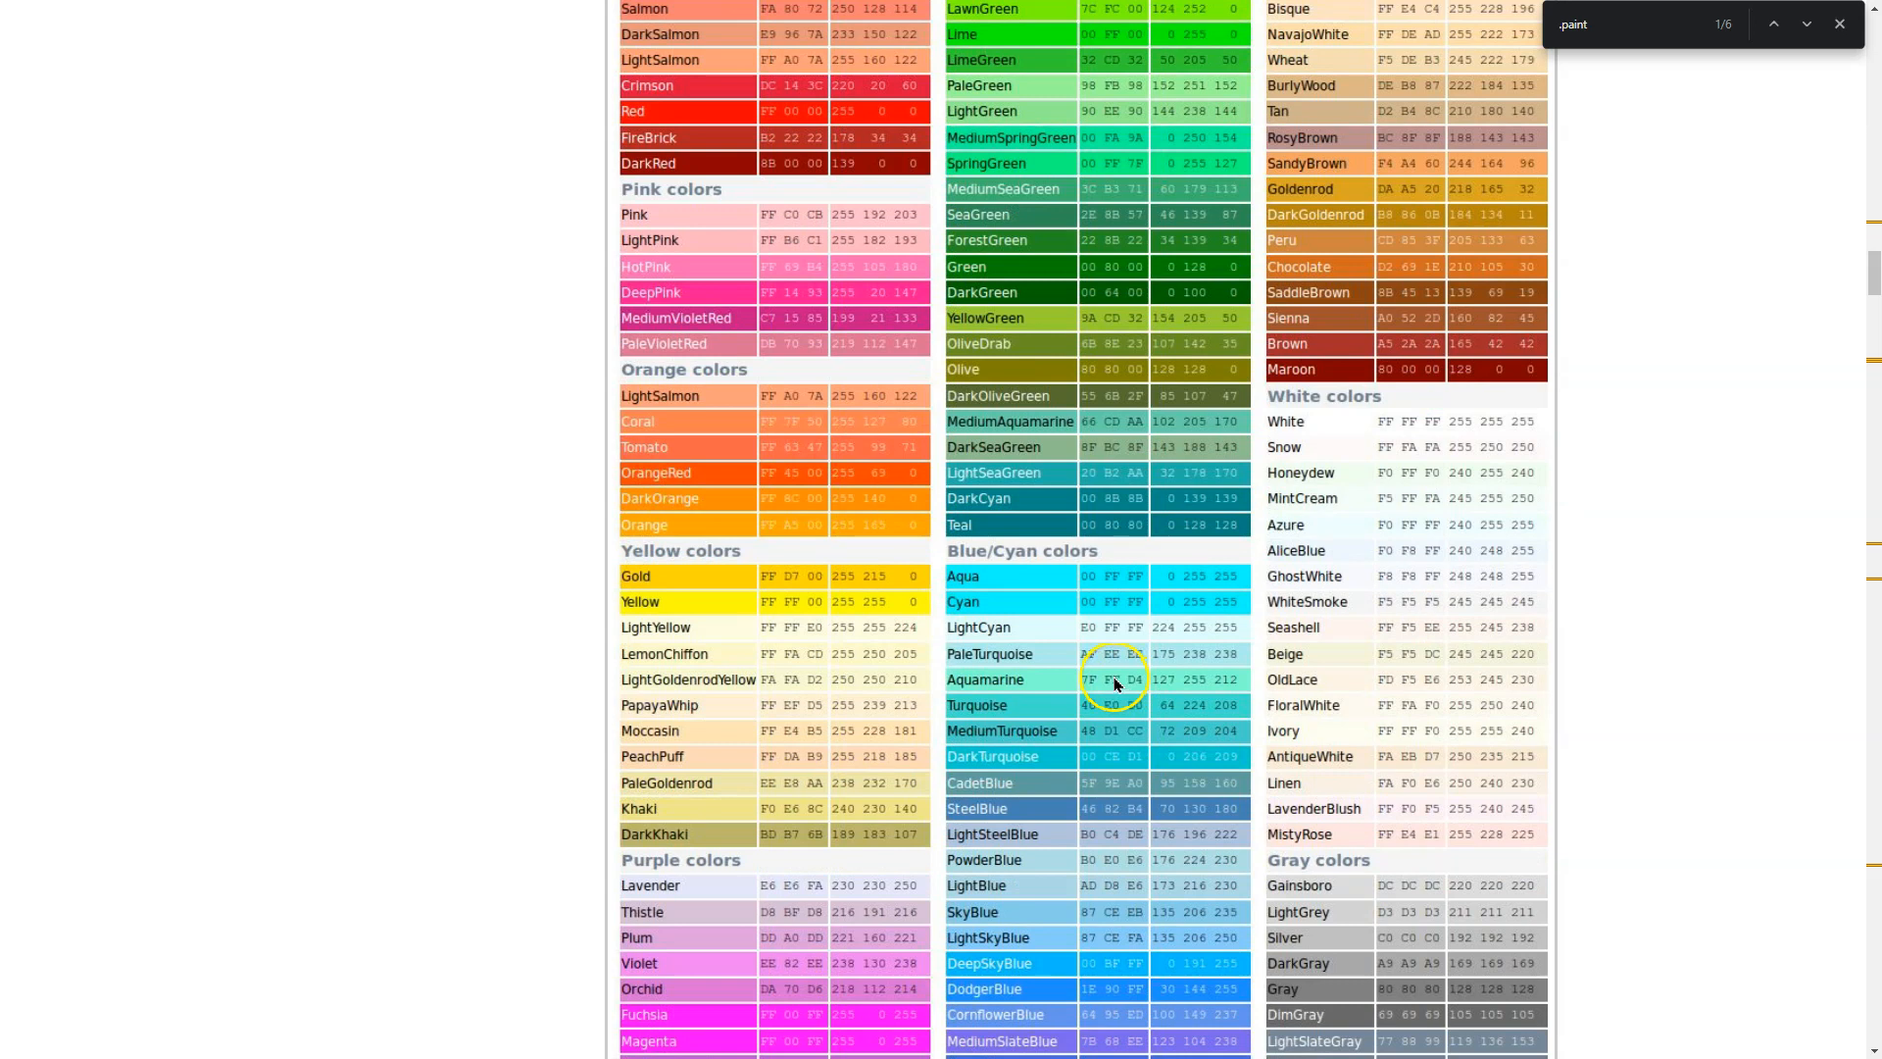
mouse_move(1313, 690)
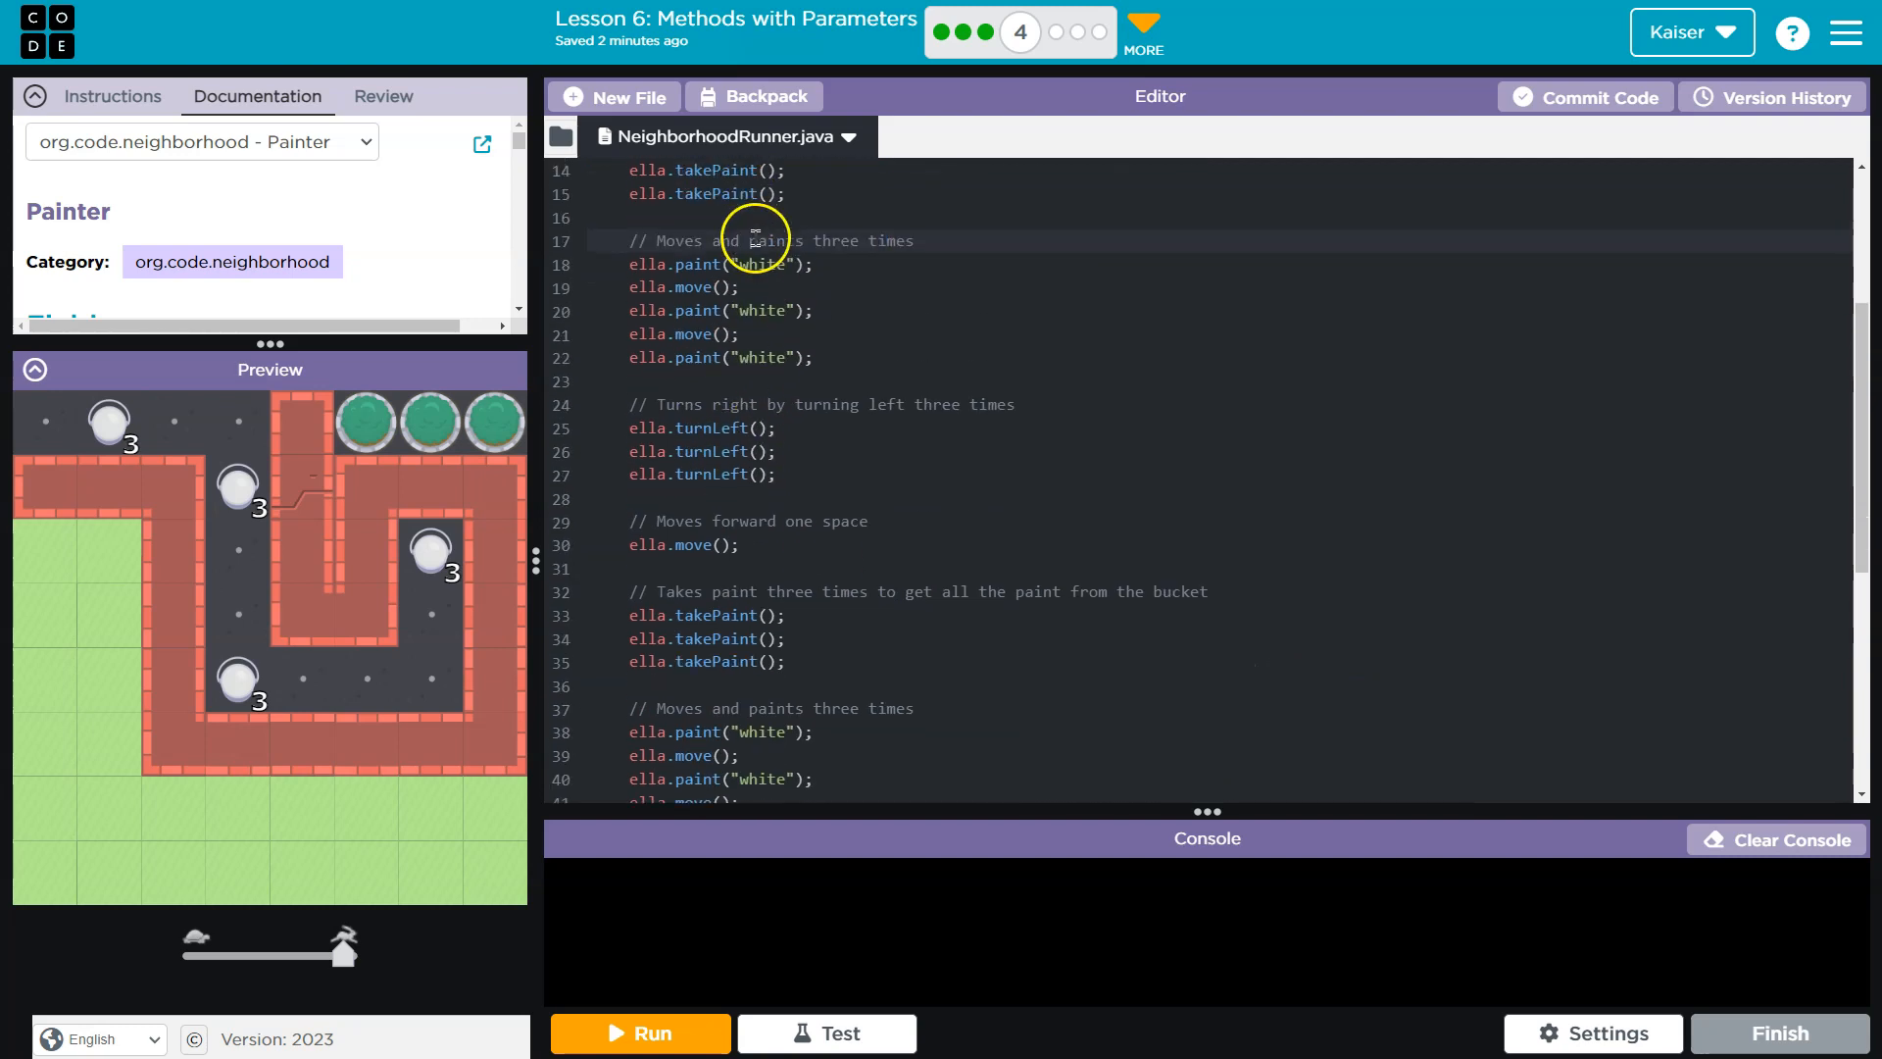
Replace the first three white paints with LimeGreen, Seashell and firebrick and run the painter
type("LimeGreen")
left_click(1220, 356)
type("firebrick")
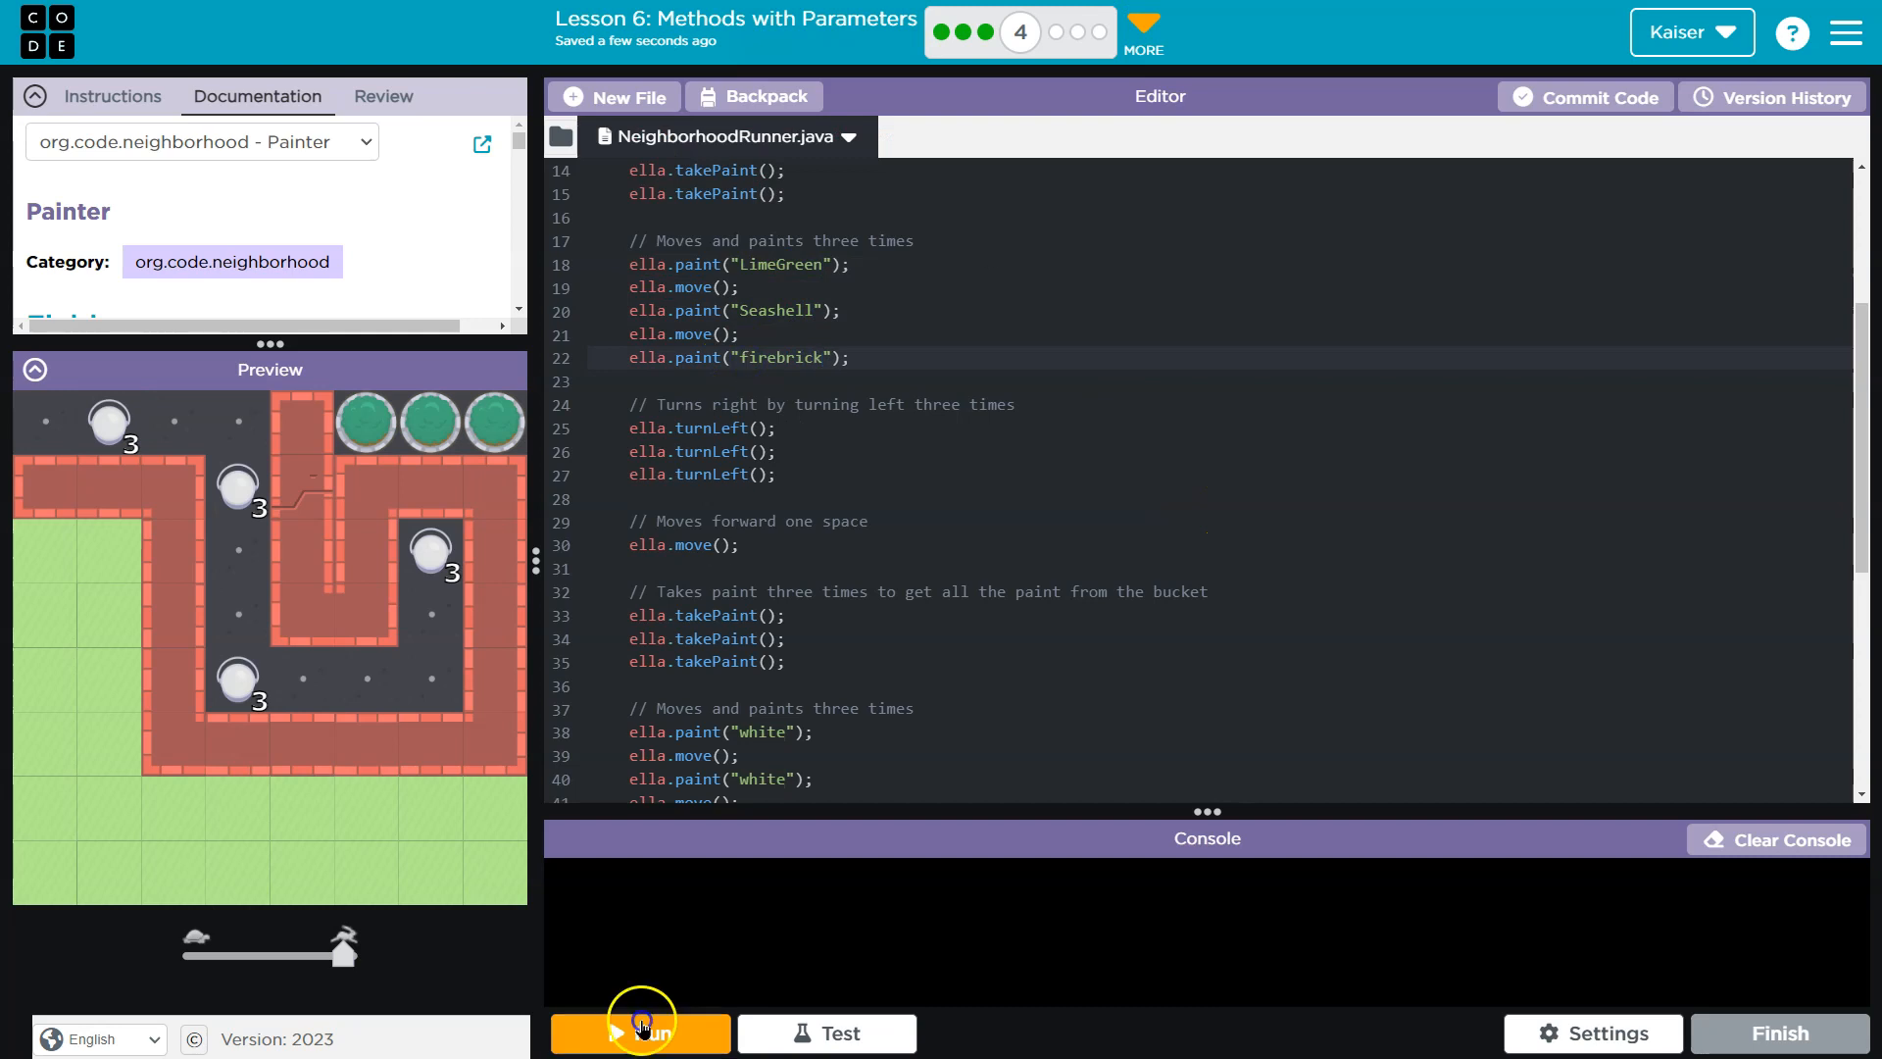
left_click(639, 1033)
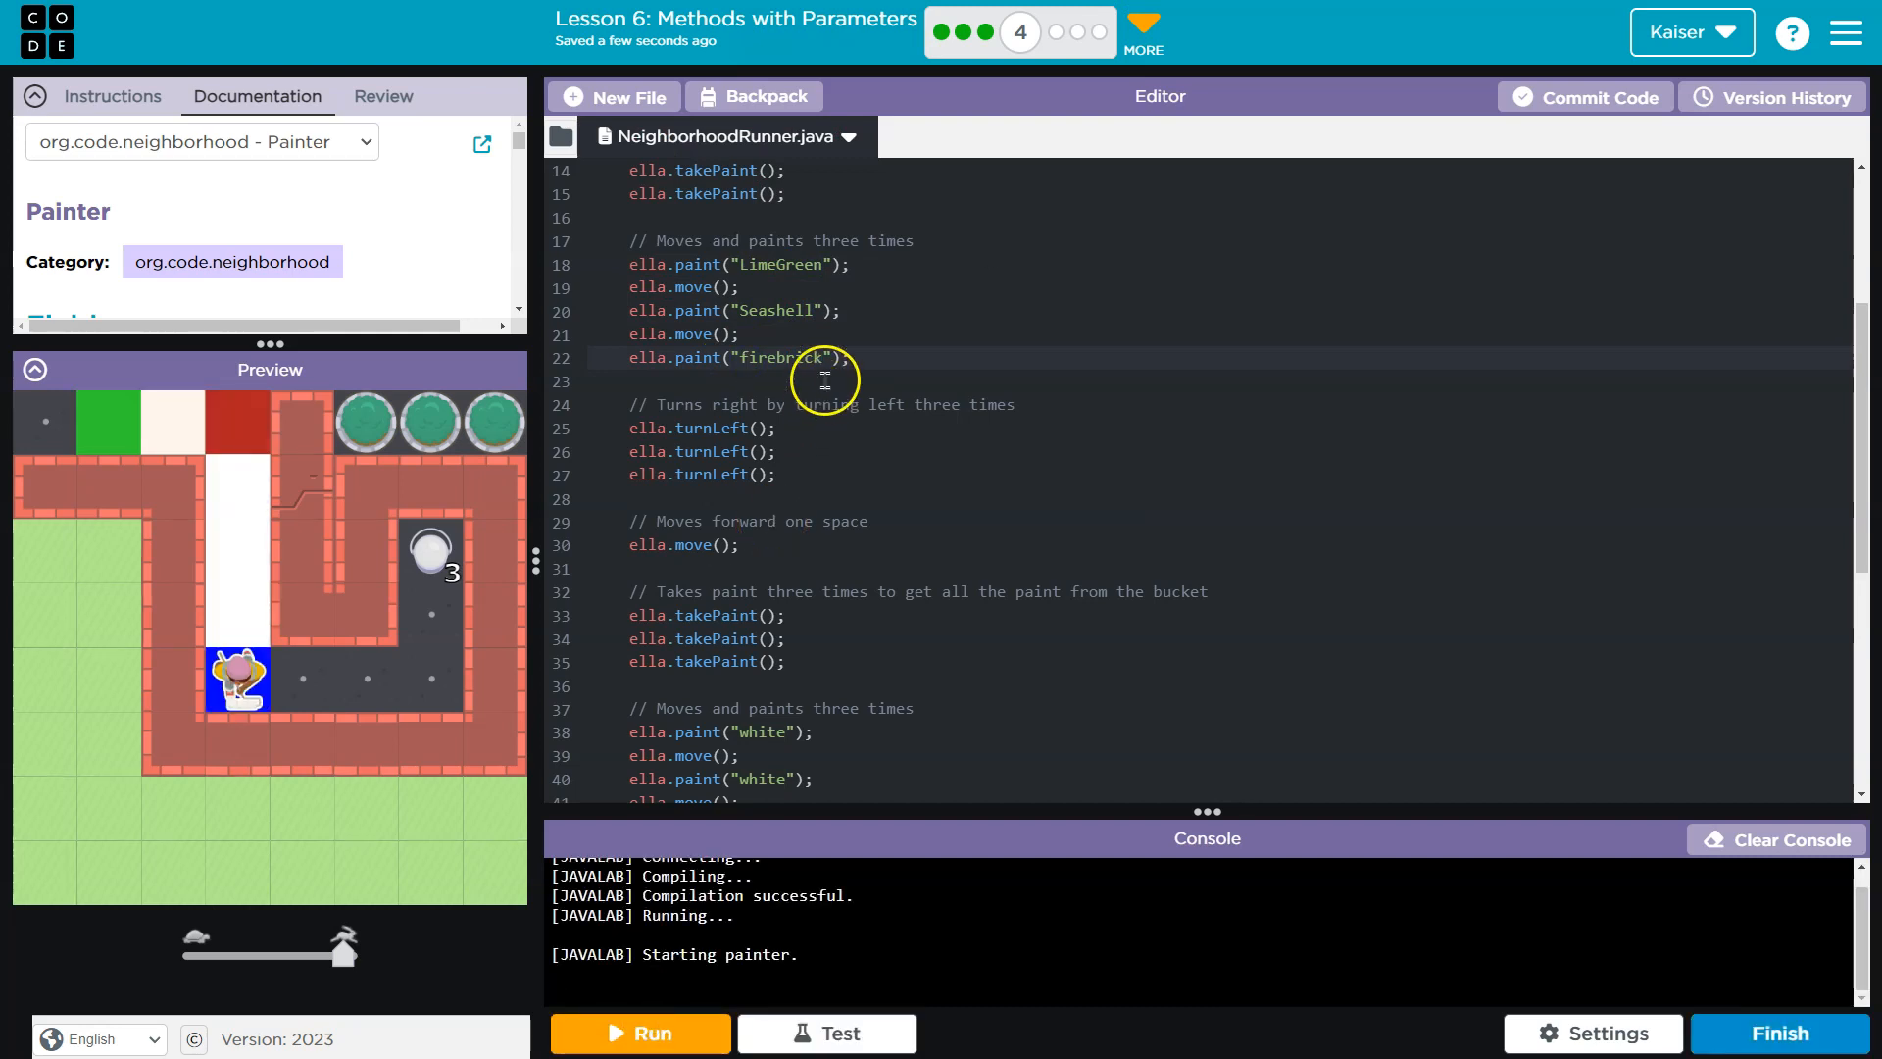
mouse_move(122, 425)
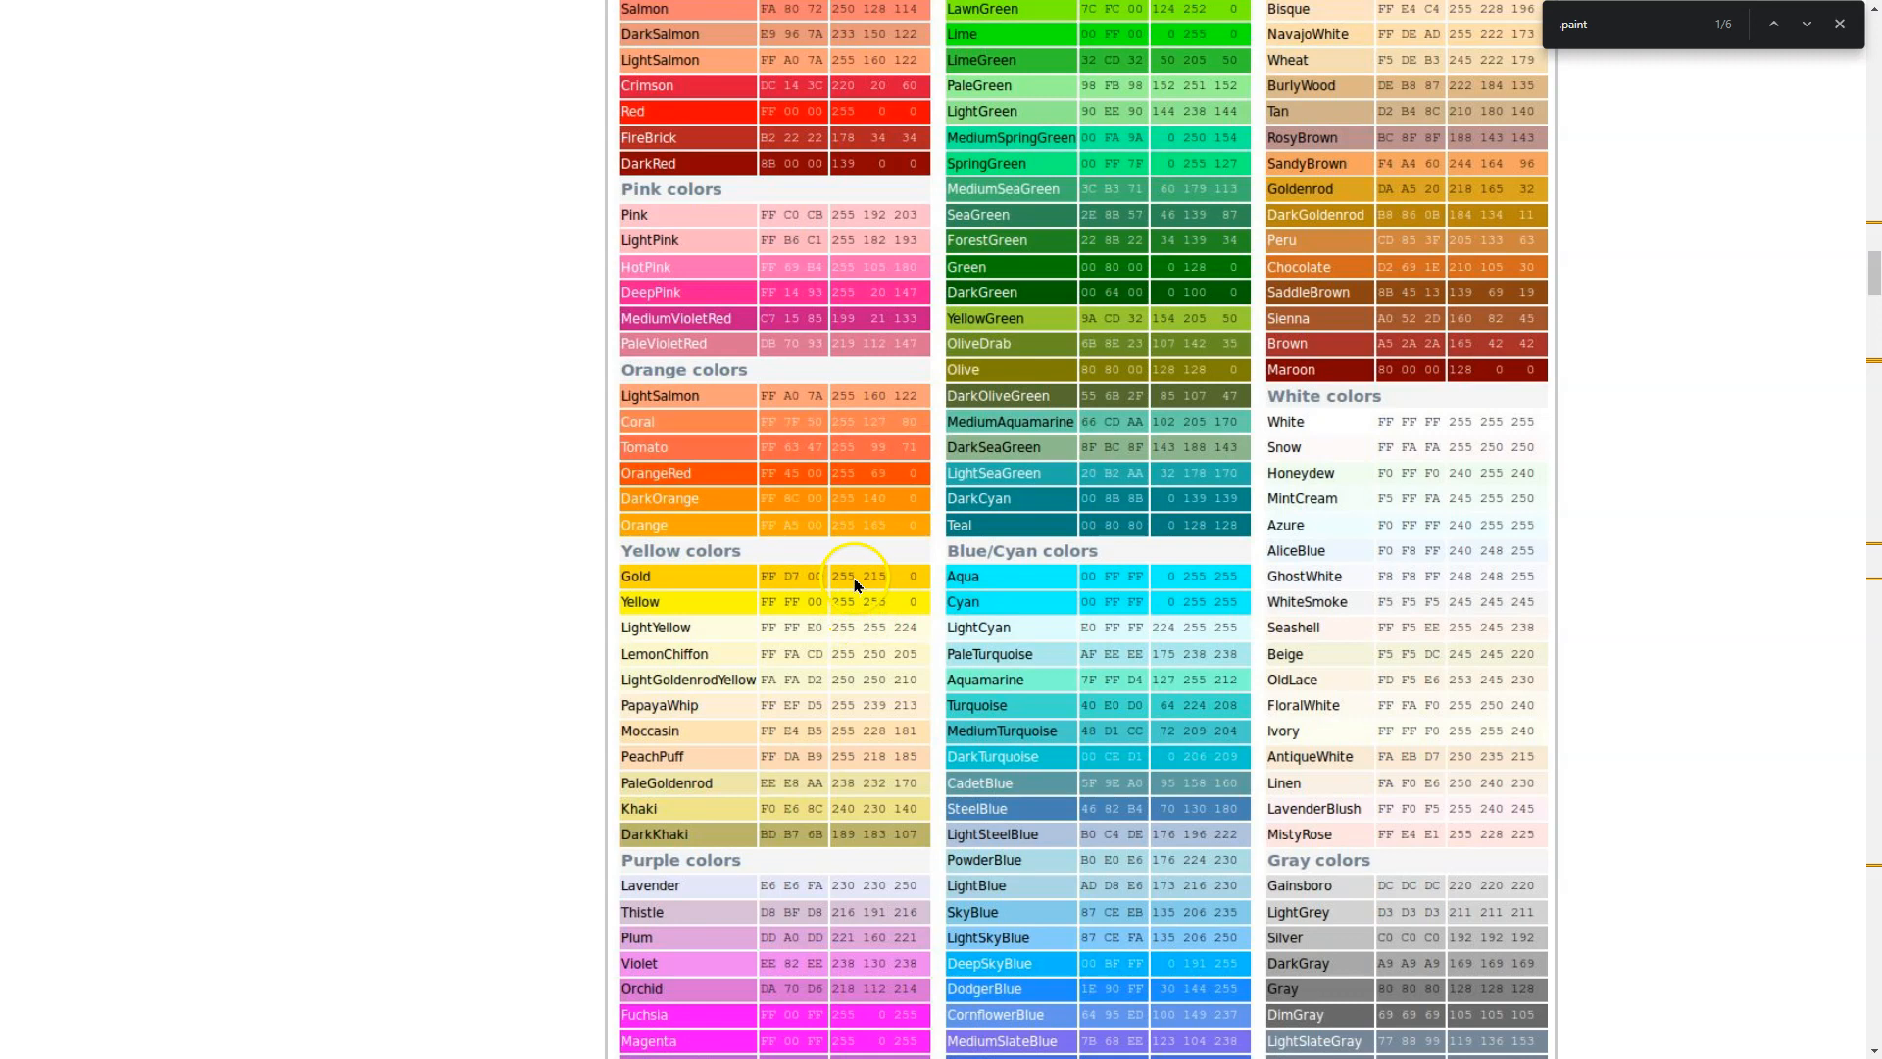
mouse_move(1335, 836)
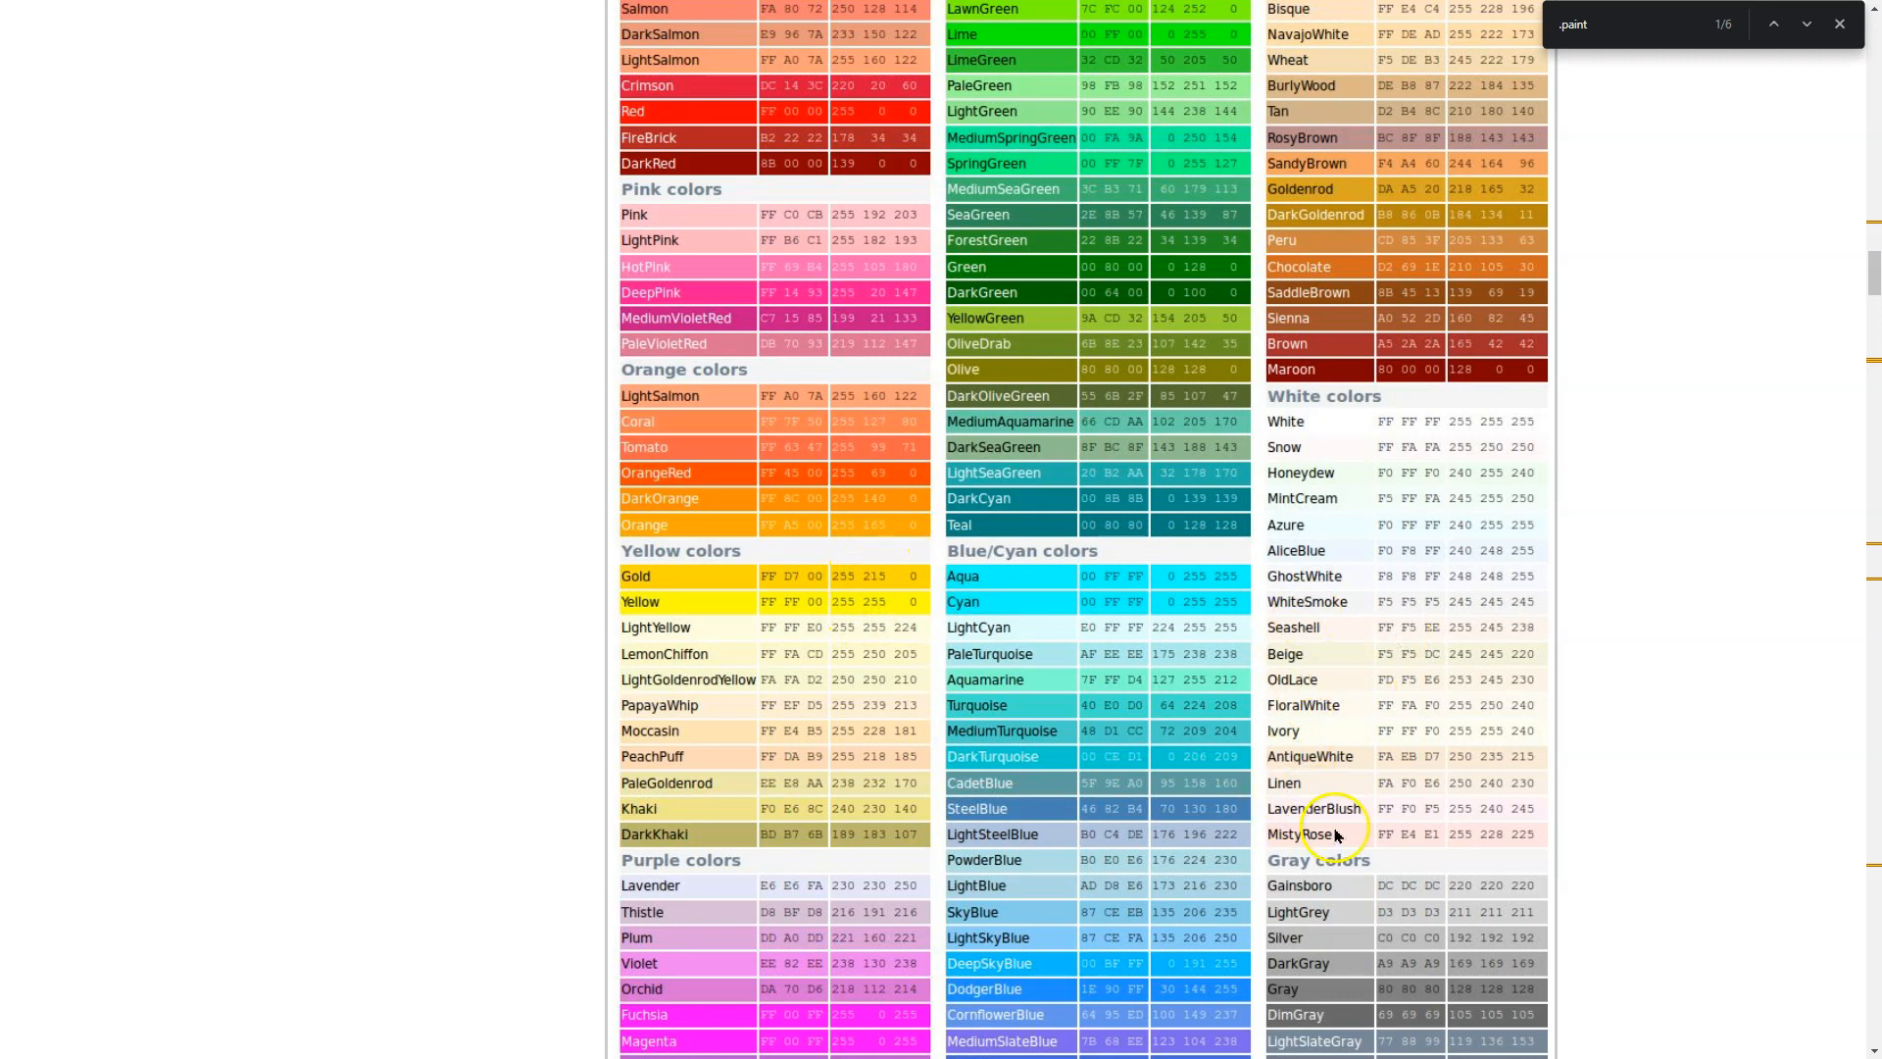
Browse the Color Options table down through the Purple, Blue and Gray colour groups
scroll("down", 3)
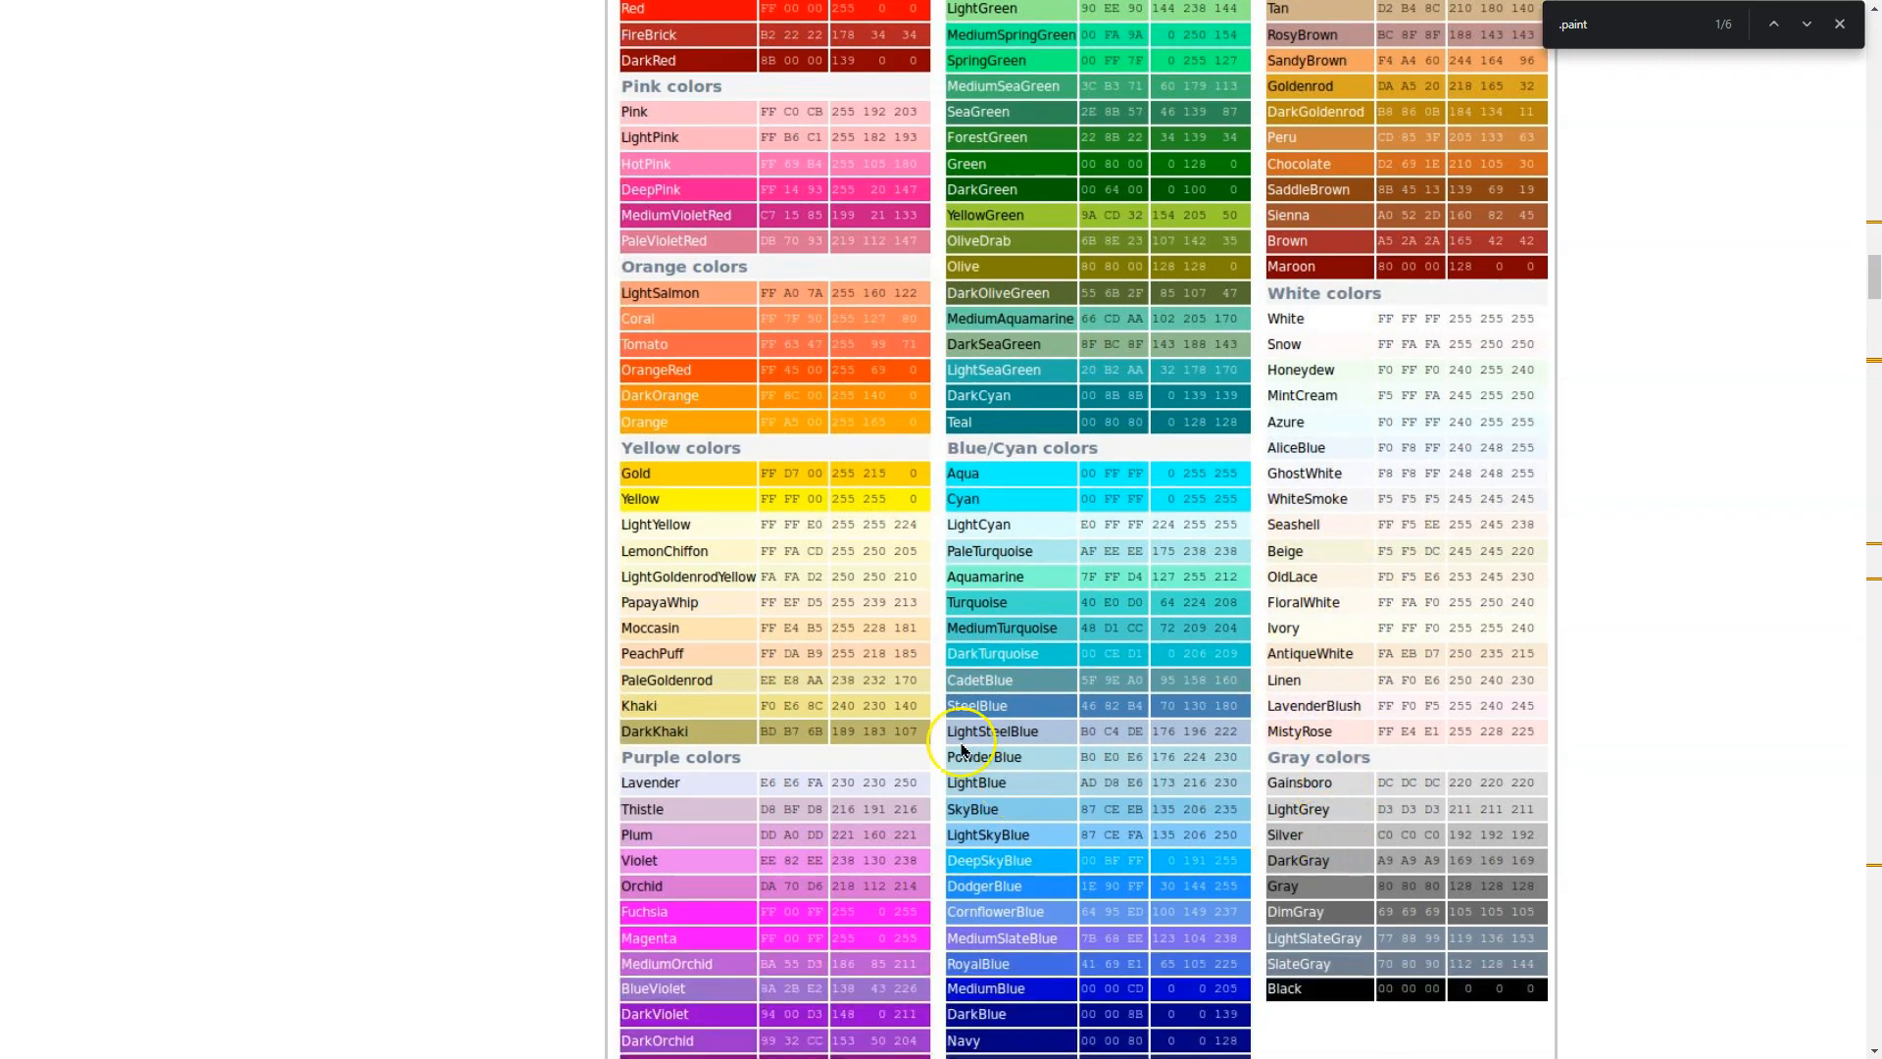
mouse_move(738, 606)
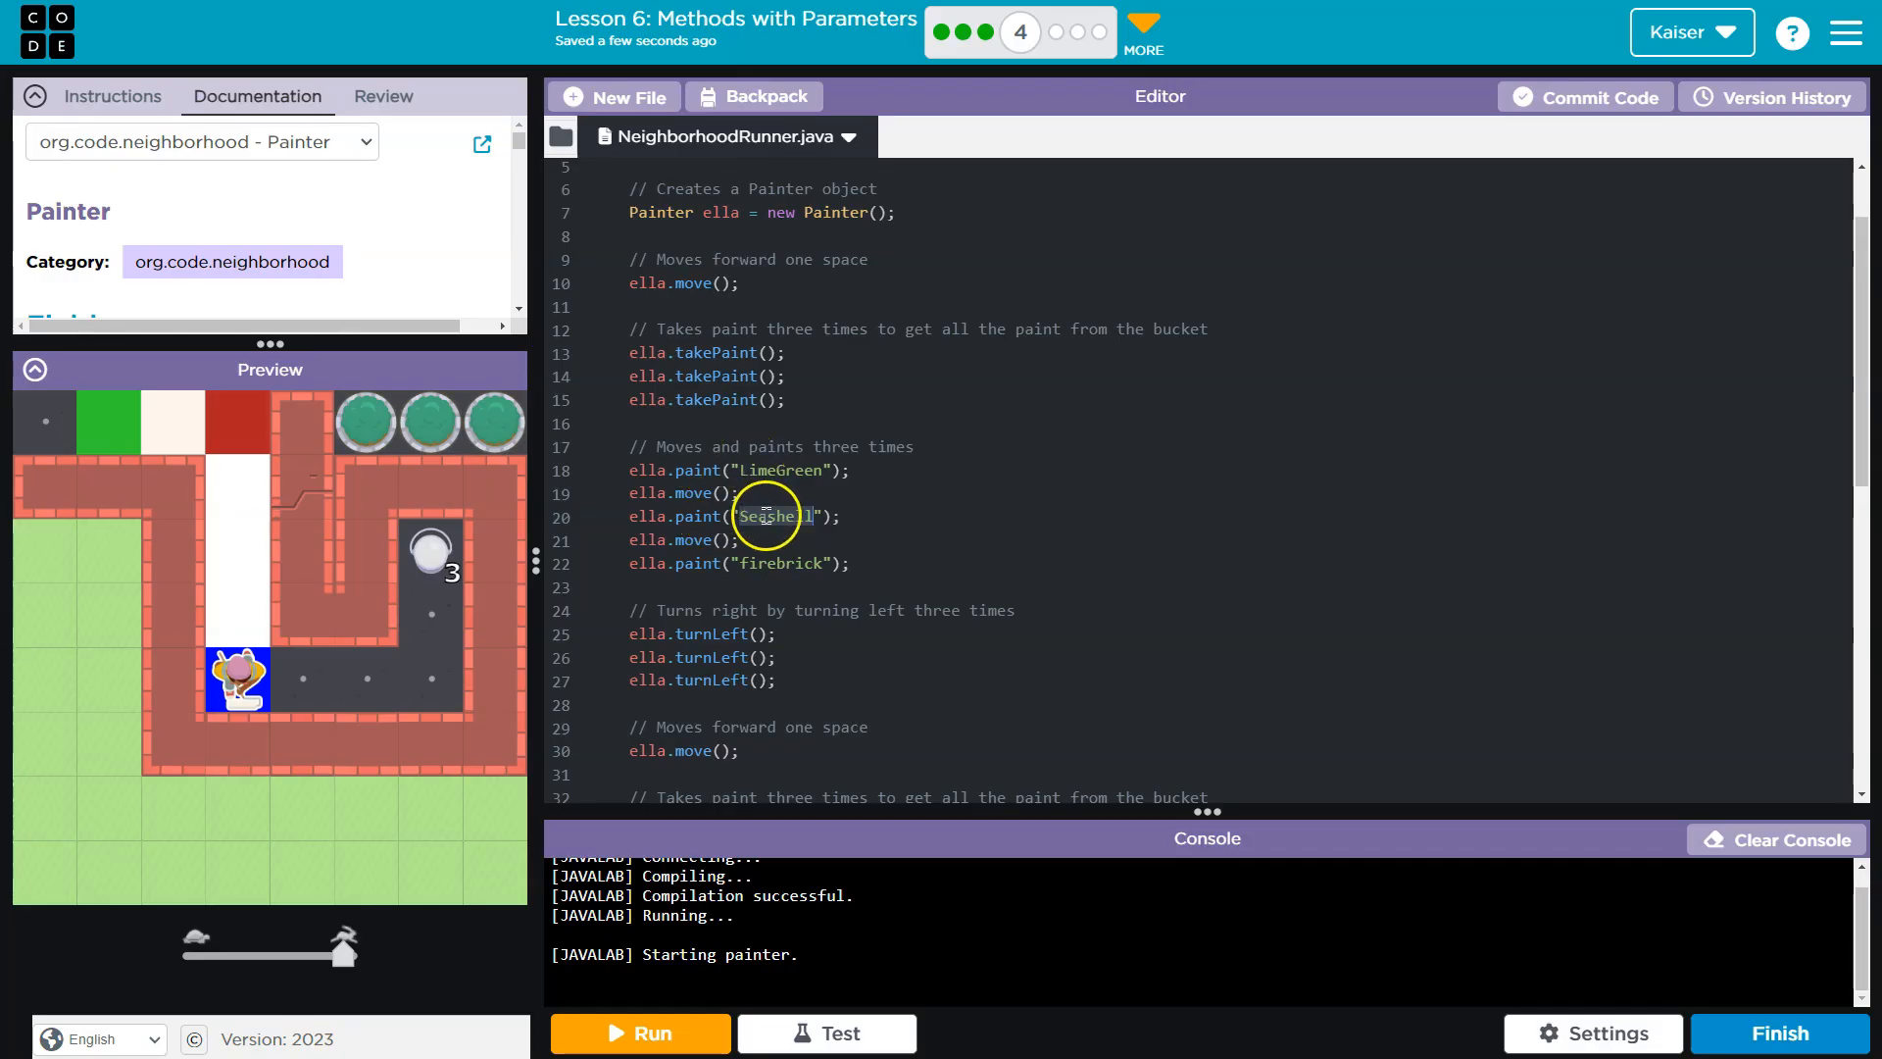
Change line 20 to paint("gold") and start replacing line 38's white with indigo
type("gold")
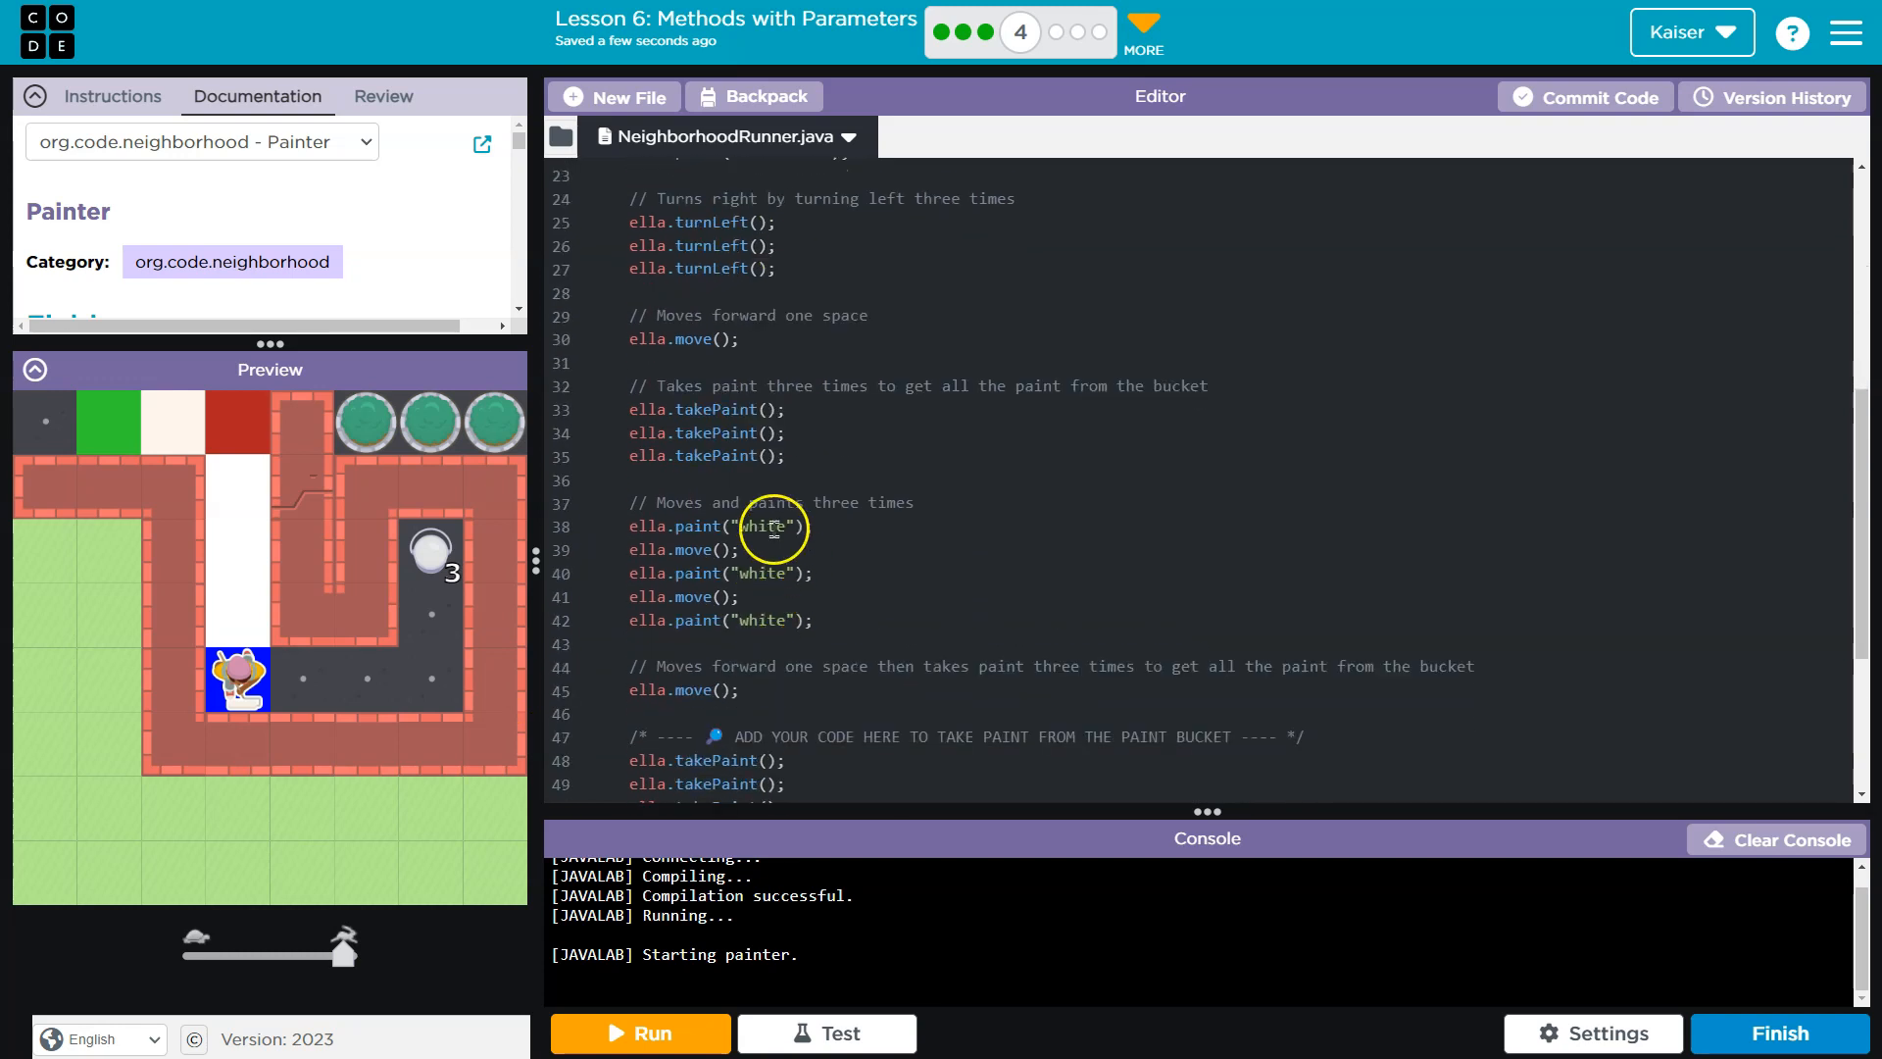
type("in")
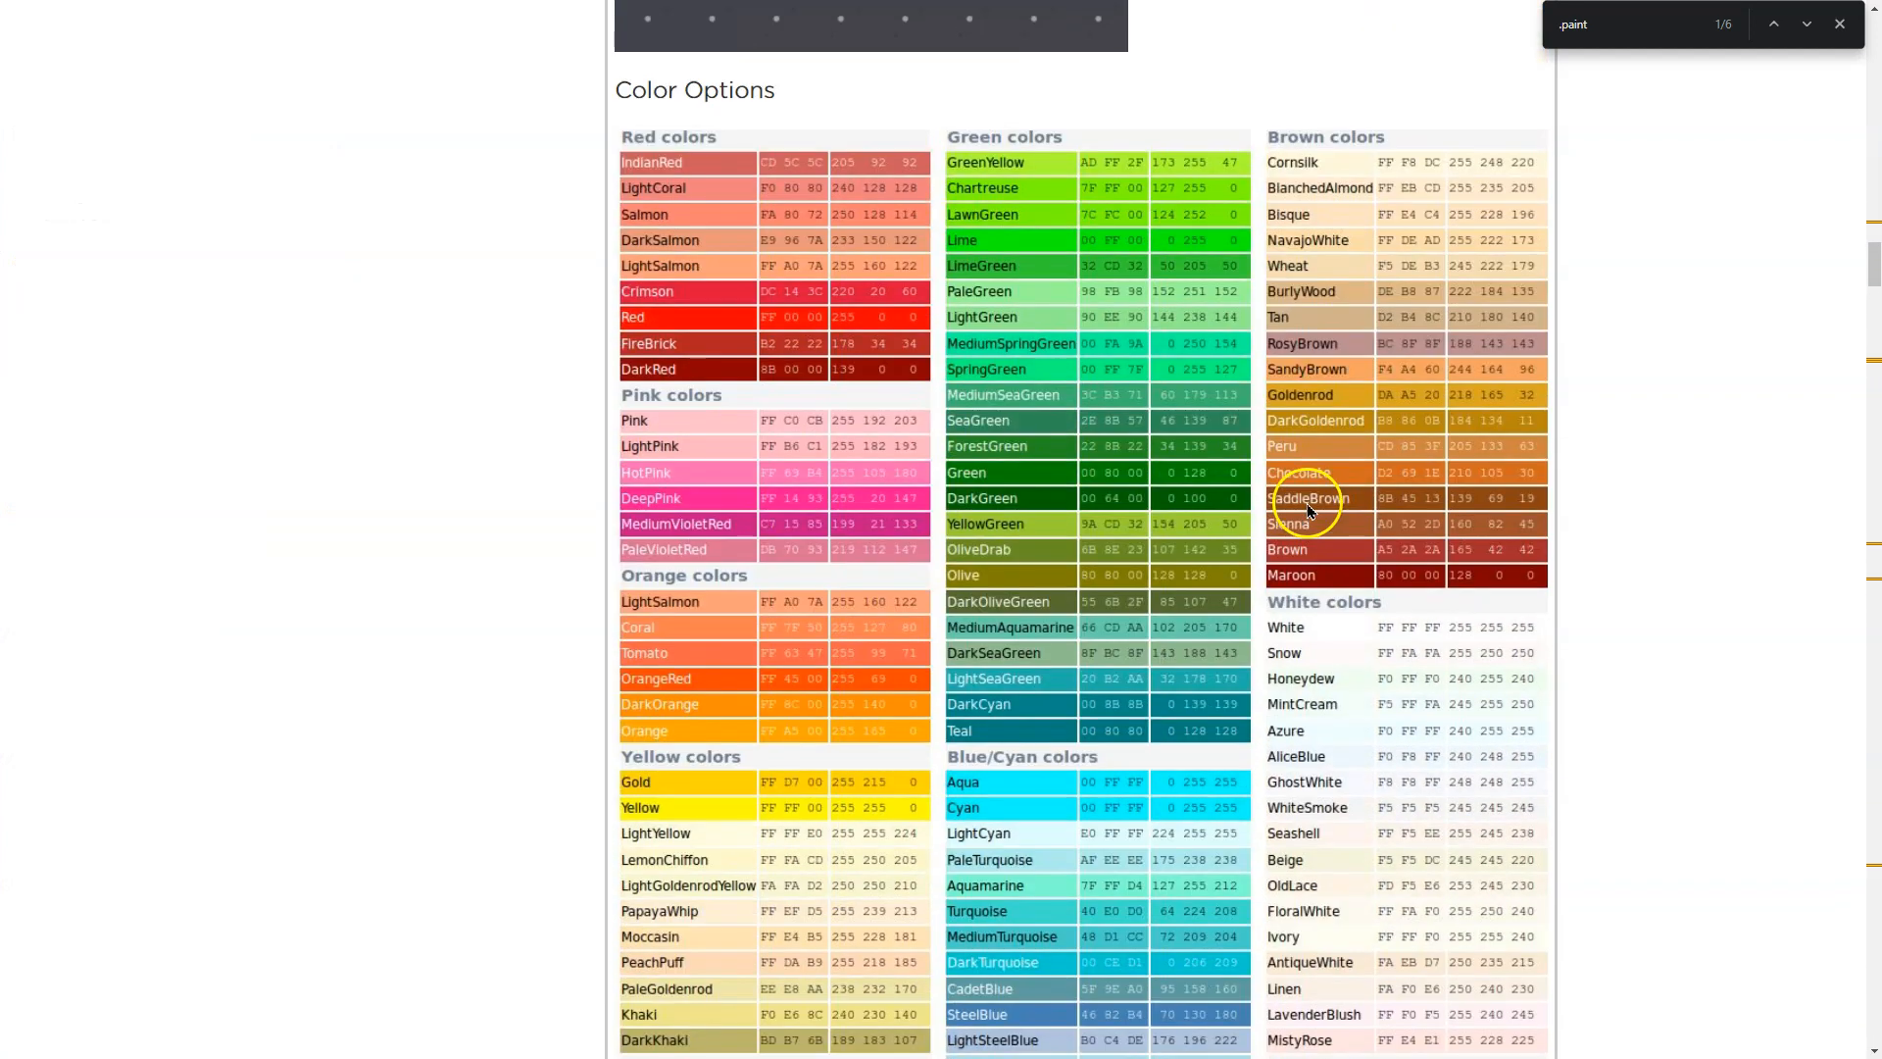
mouse_move(1361, 337)
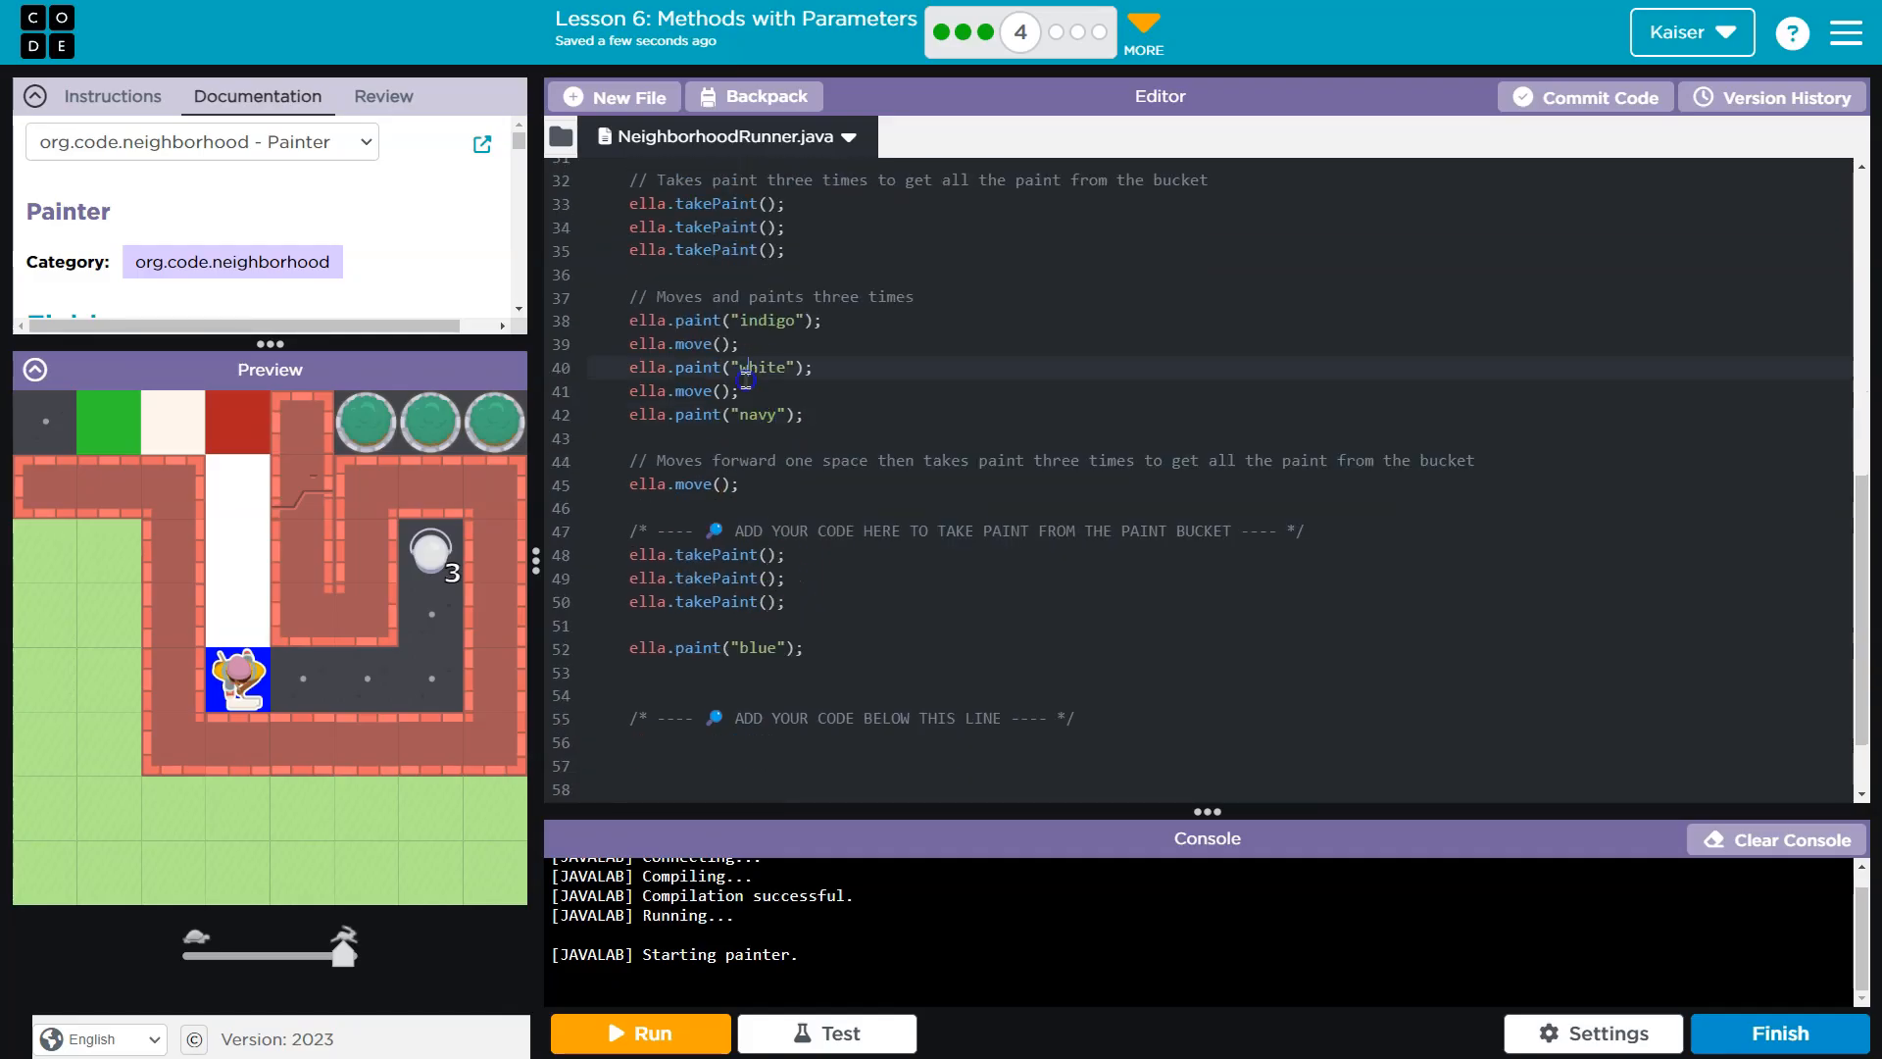
Paint the remaining squares indigo, olive, navy and blue, run it, then start the lesson tests
type("olive")
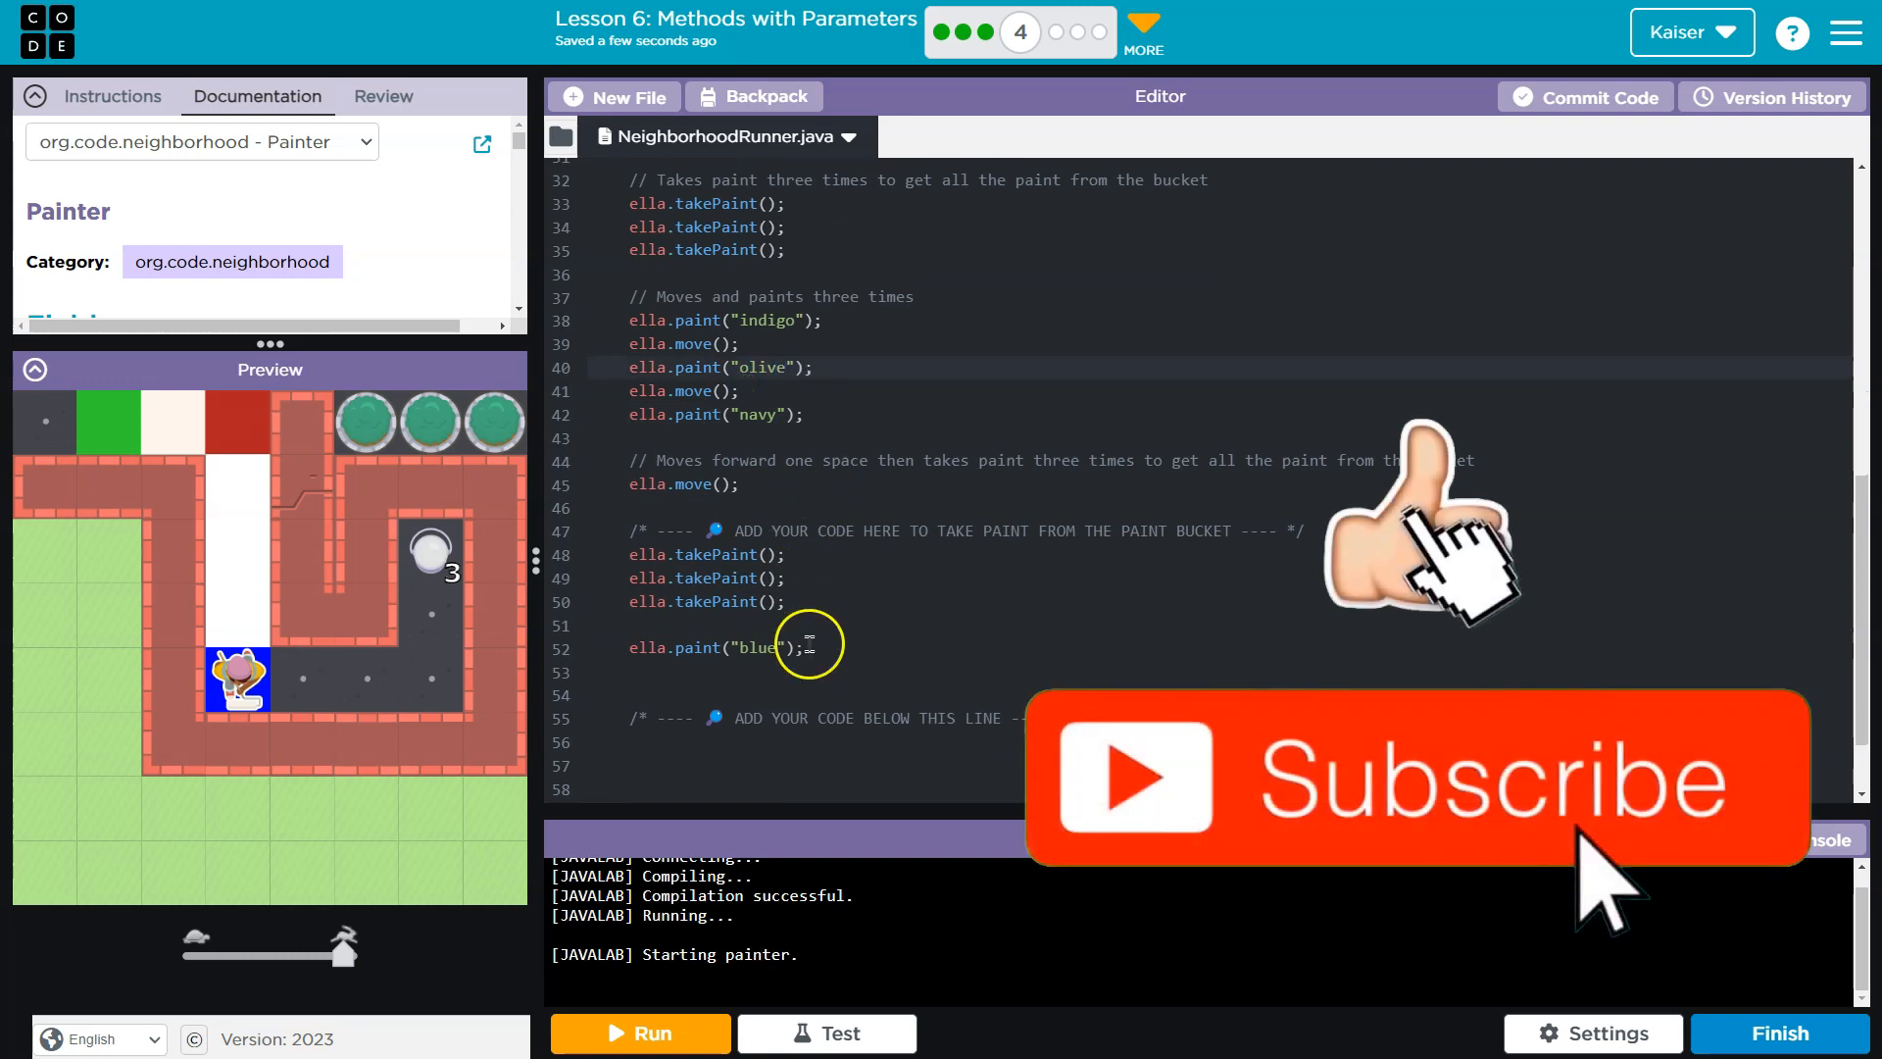
left_click(639, 1033)
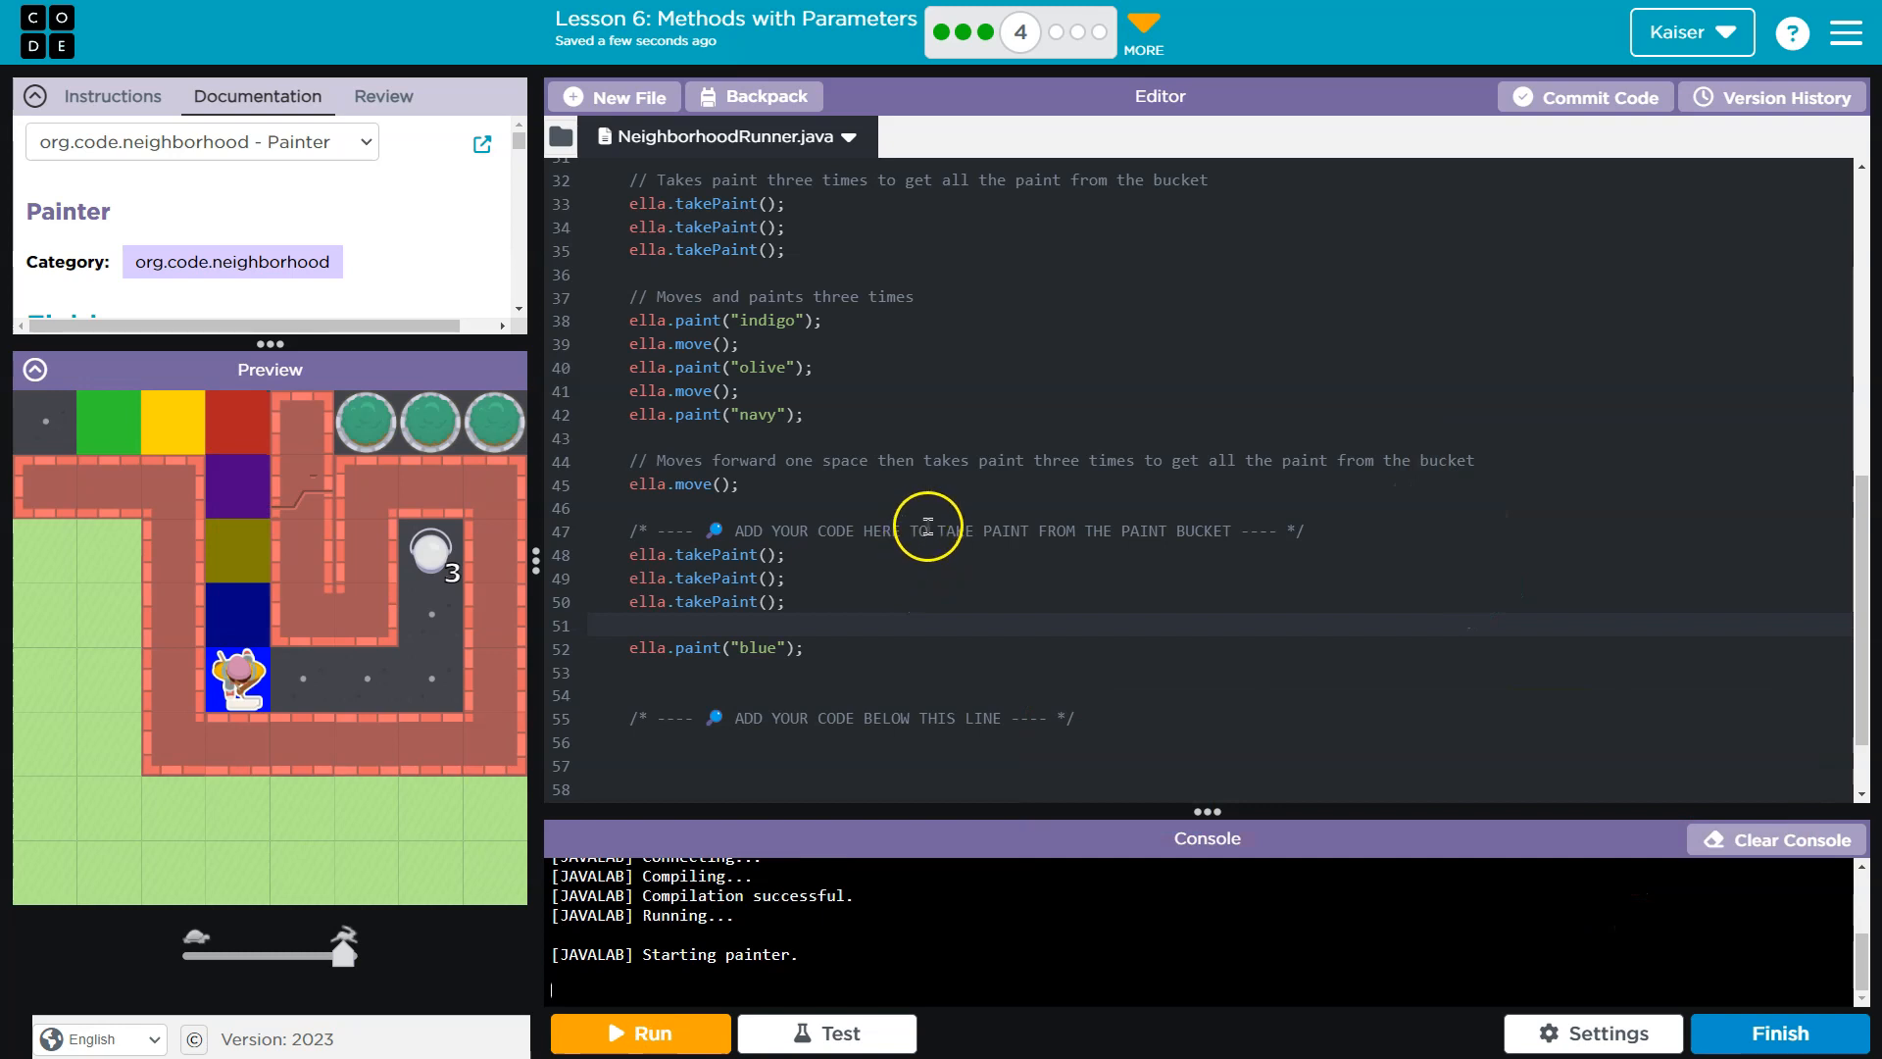
left_click(826, 1033)
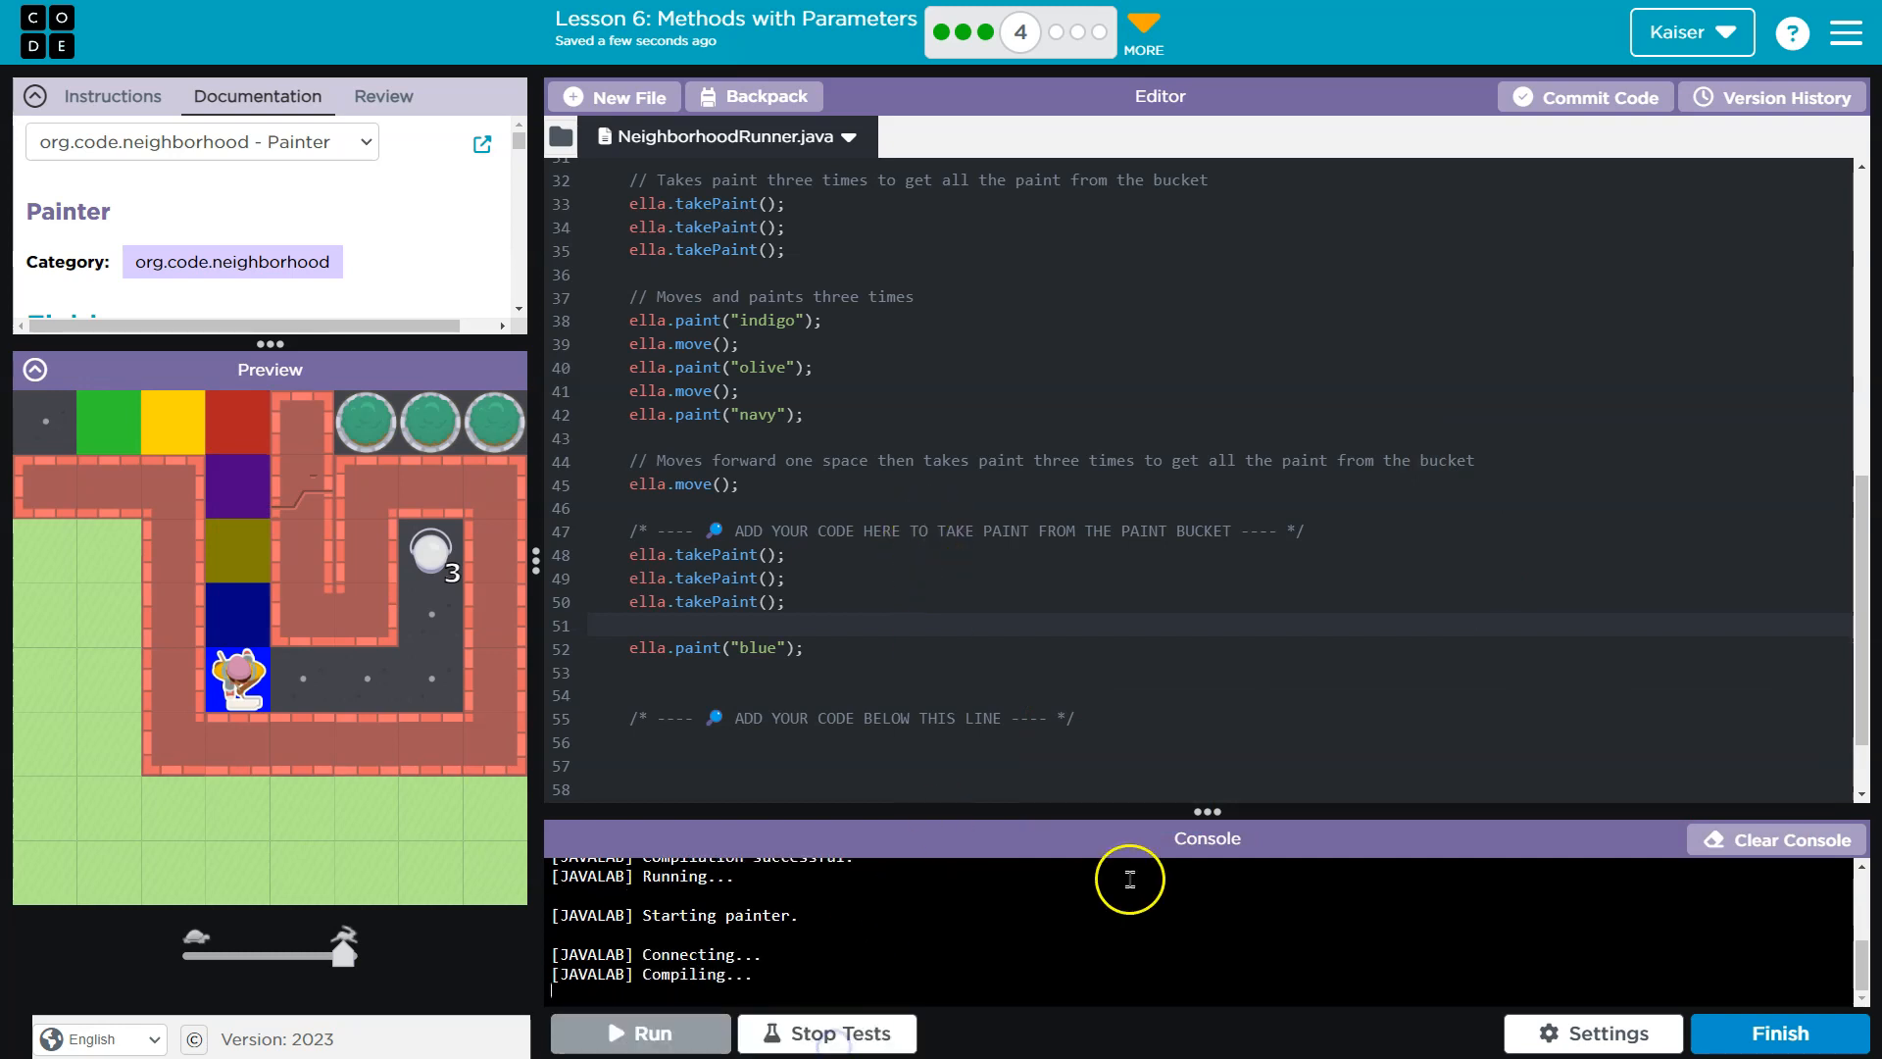